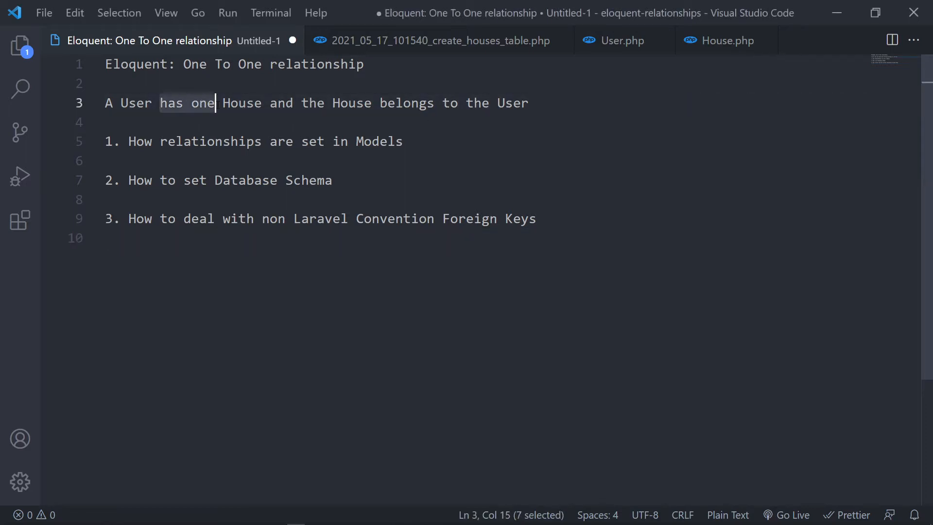
# Highlight 'has one', 'belongs to' and 'User' in the relationship notes, then switch to User.php
pyautogui.doubleClick(406, 103)
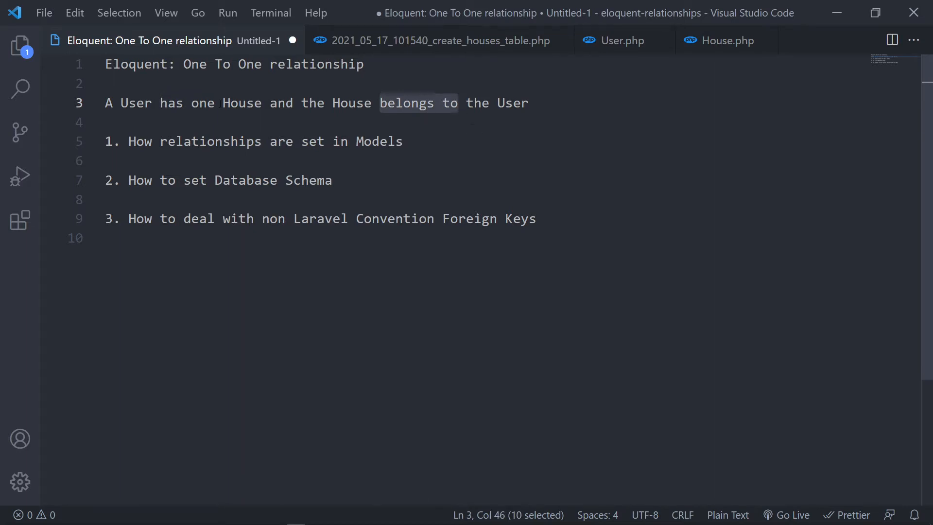
pyautogui.doubleClick(136, 103)
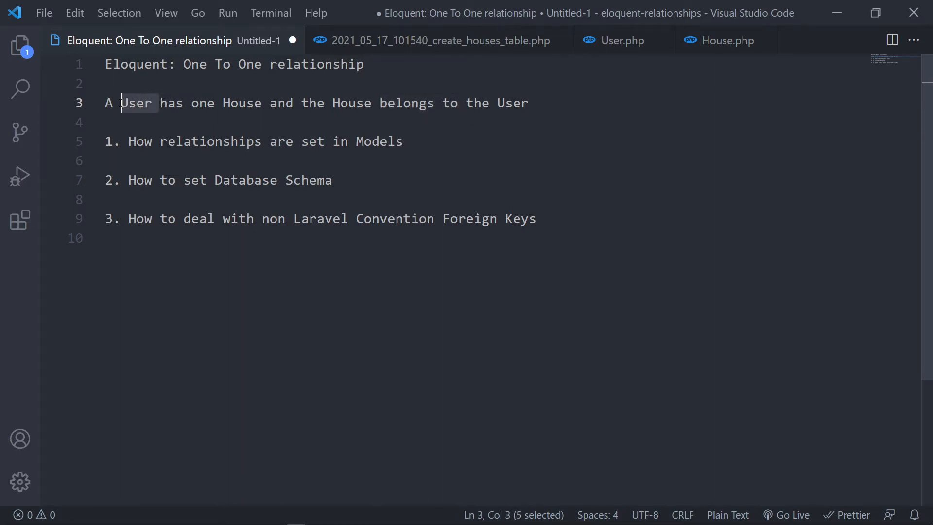
pyautogui.doubleClick(352, 103)
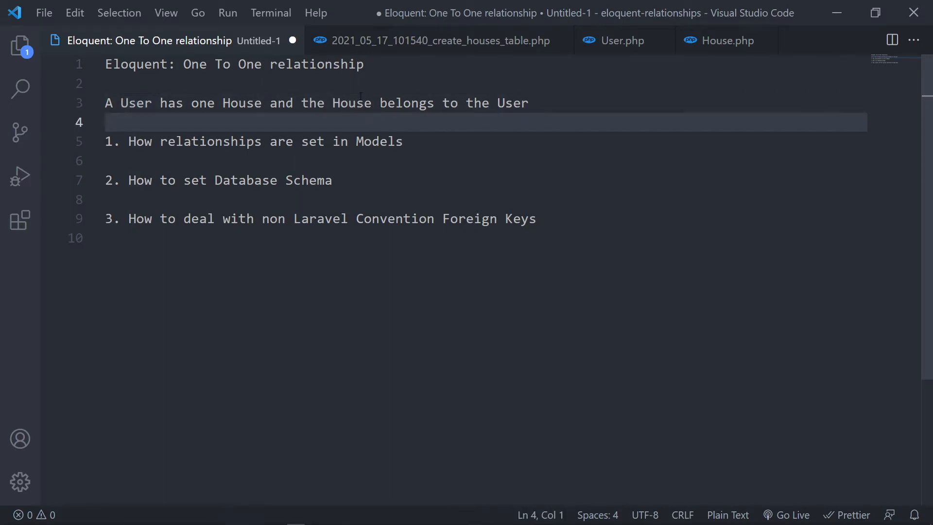
pyautogui.click(332, 179)
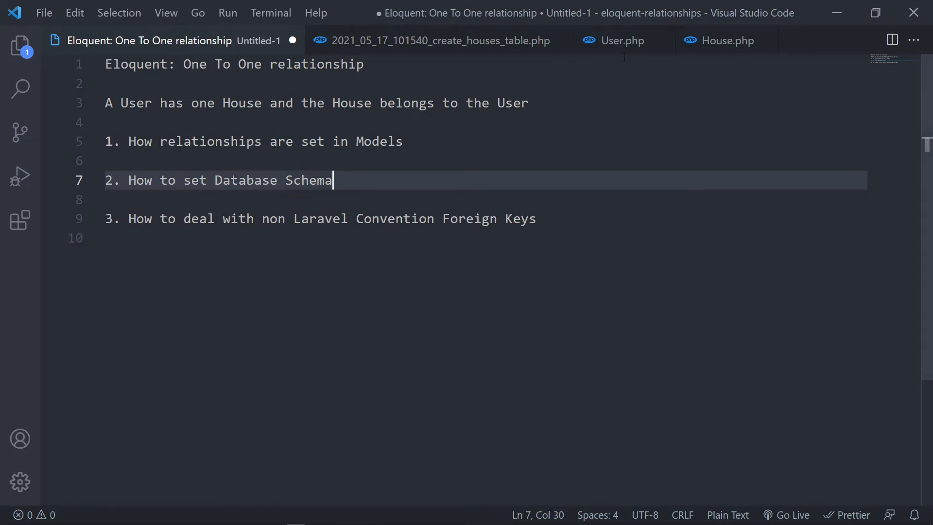
pyautogui.click(622, 40)
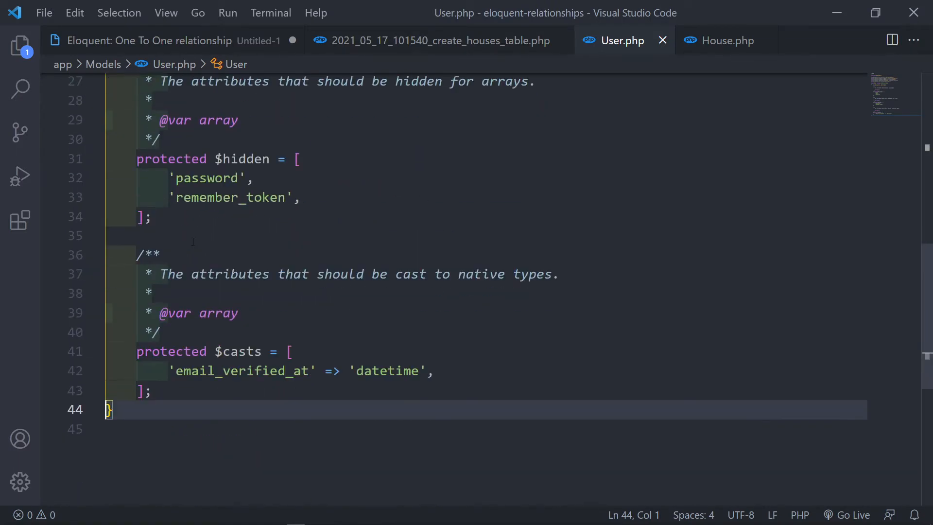
# Start a public function house(): HasOne method in the User model
pyautogui.press('enter')
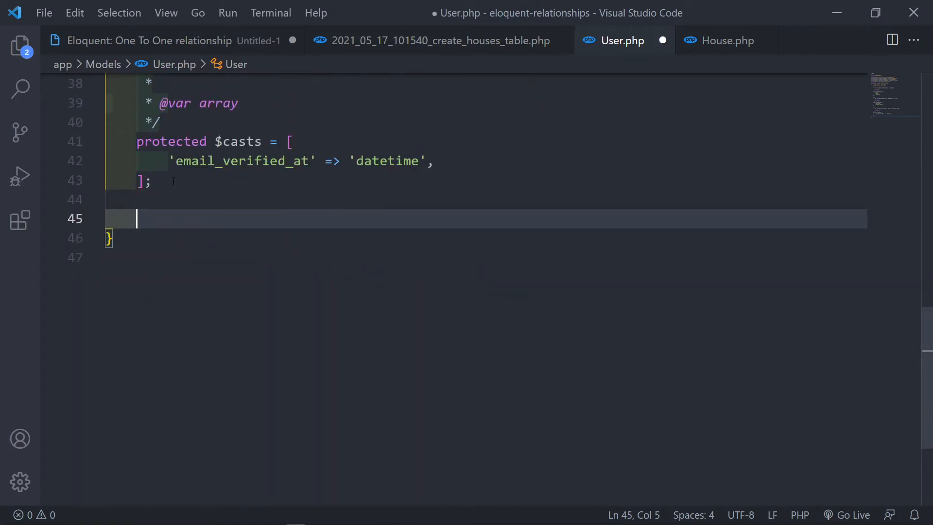
pyautogui.write('public function')
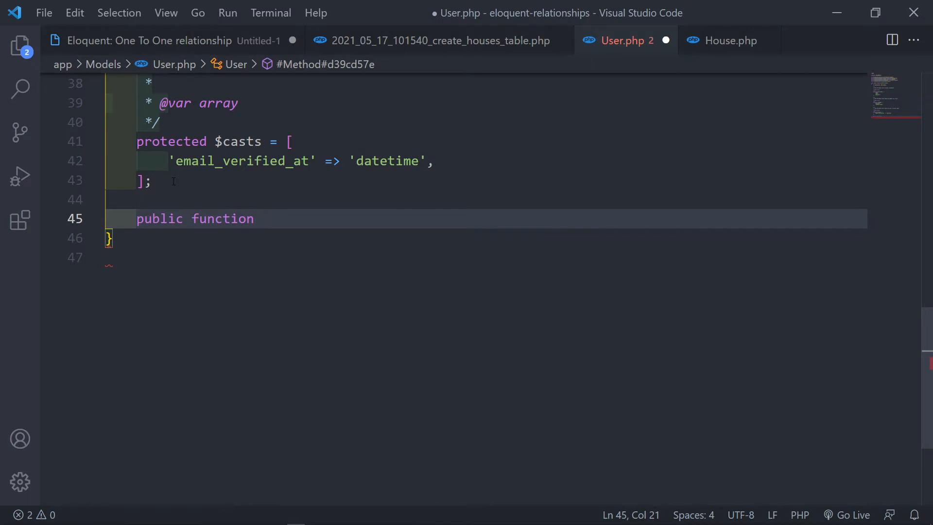
pyautogui.write('house')
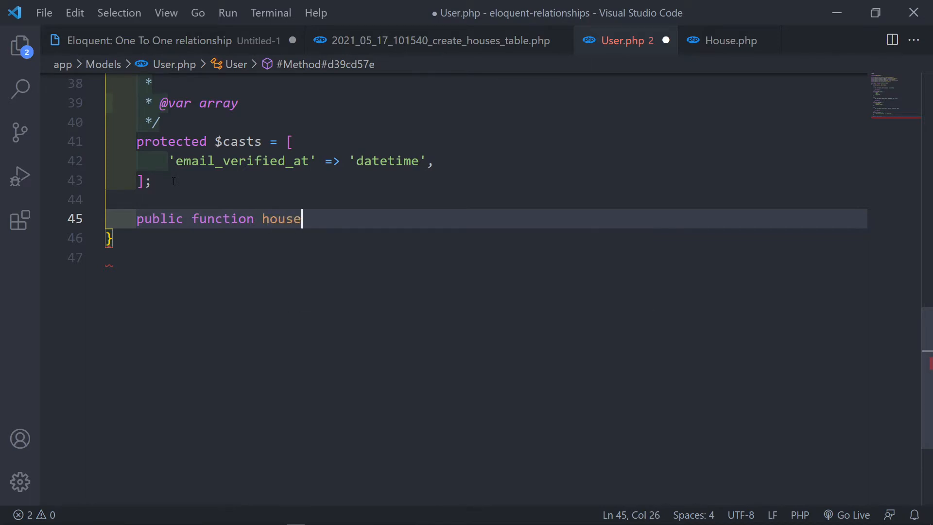
pyautogui.write('()')
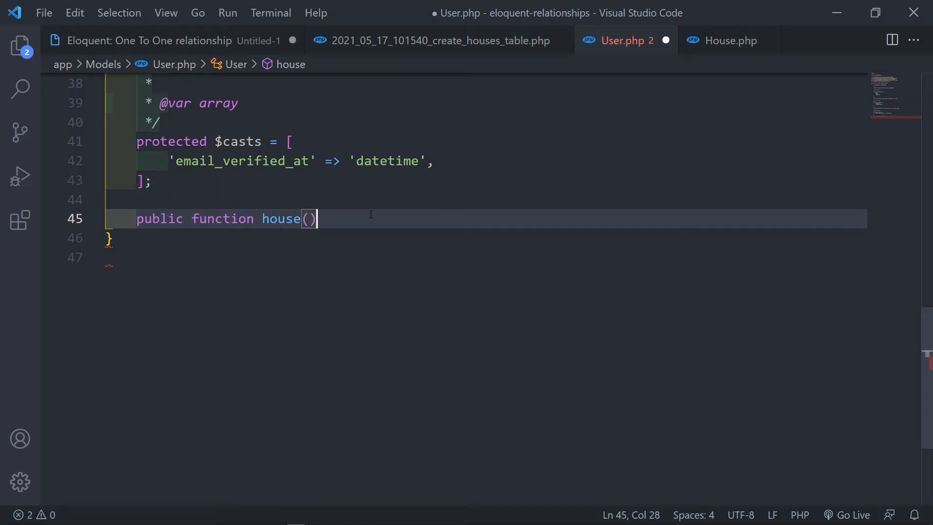
pyautogui.write(': ha')
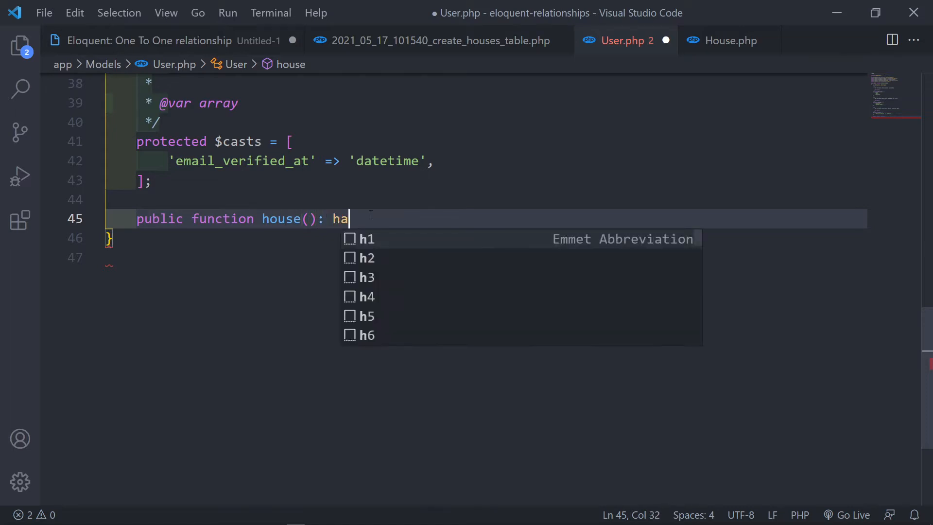
pyautogui.write('HasOne')
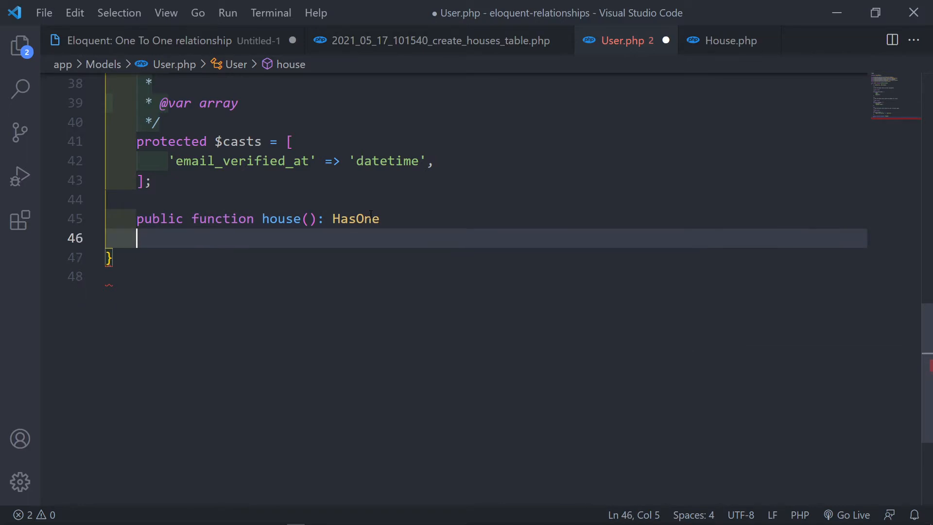
pyautogui.write('{')
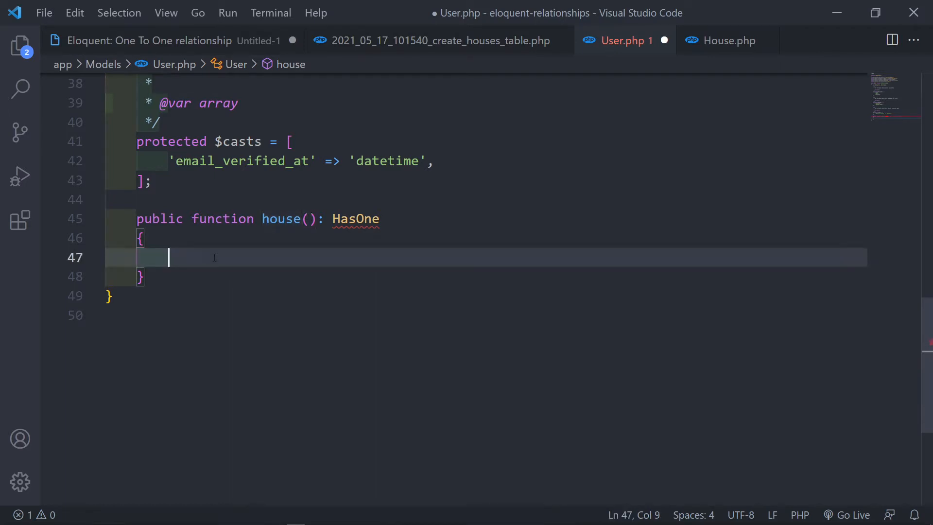
# Make house() return $this->hasOne(House::class, …) with a second argument pending
pyautogui.write('r')
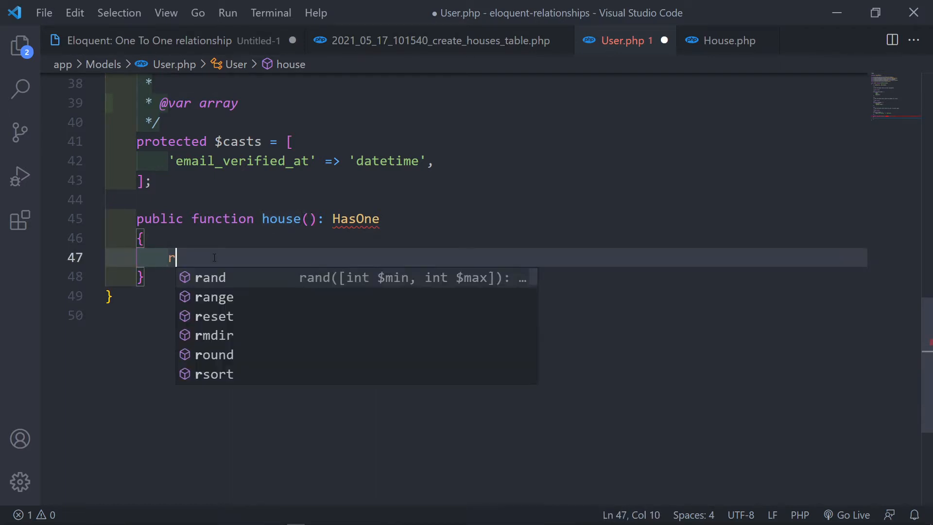
pyautogui.write('eturn $this')
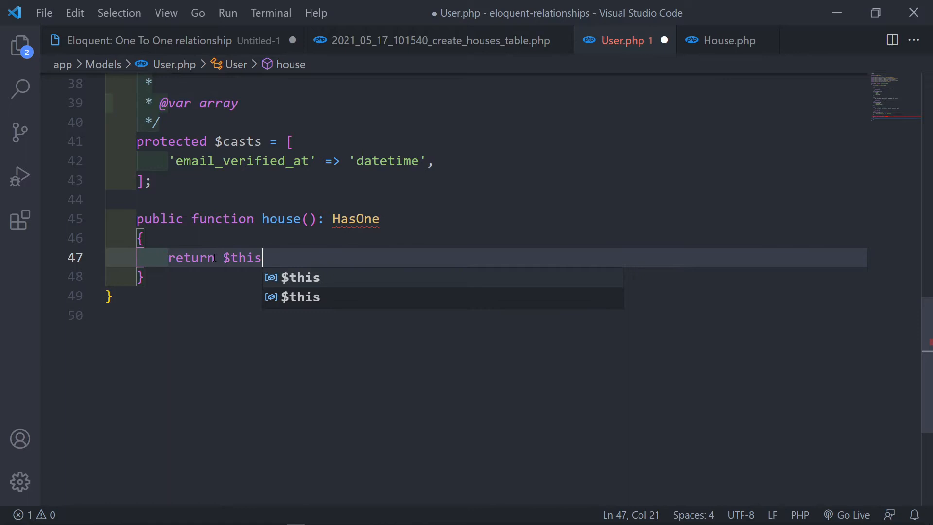
pyautogui.write('->')
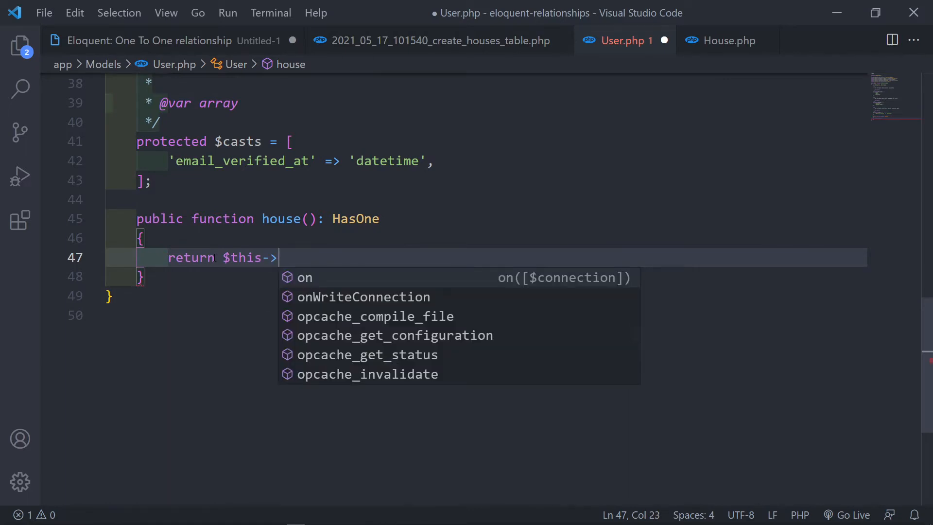
pyautogui.write('hasOne()')
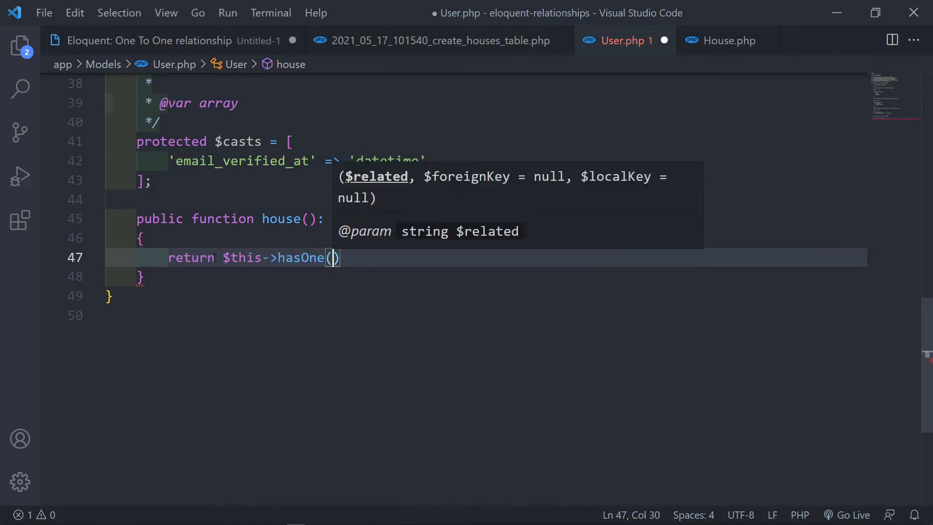
pyautogui.write('House')
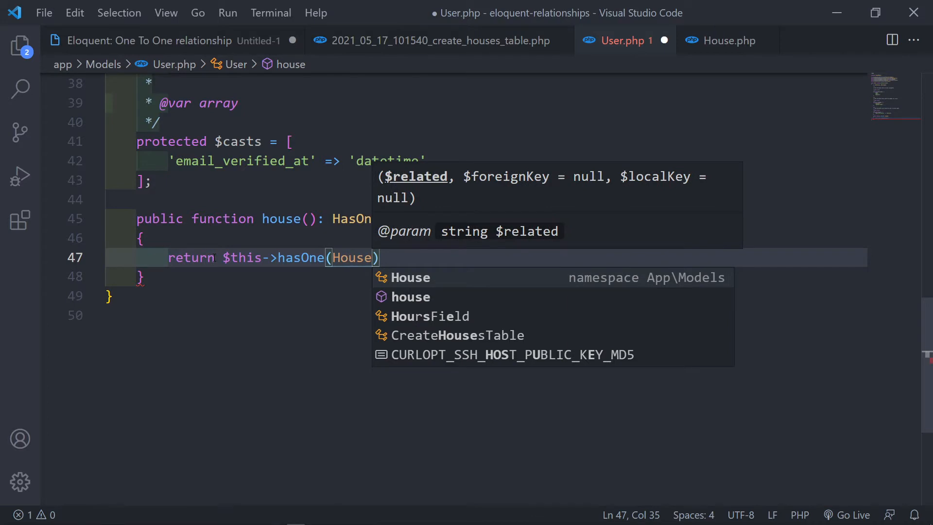
pyautogui.write('::class')
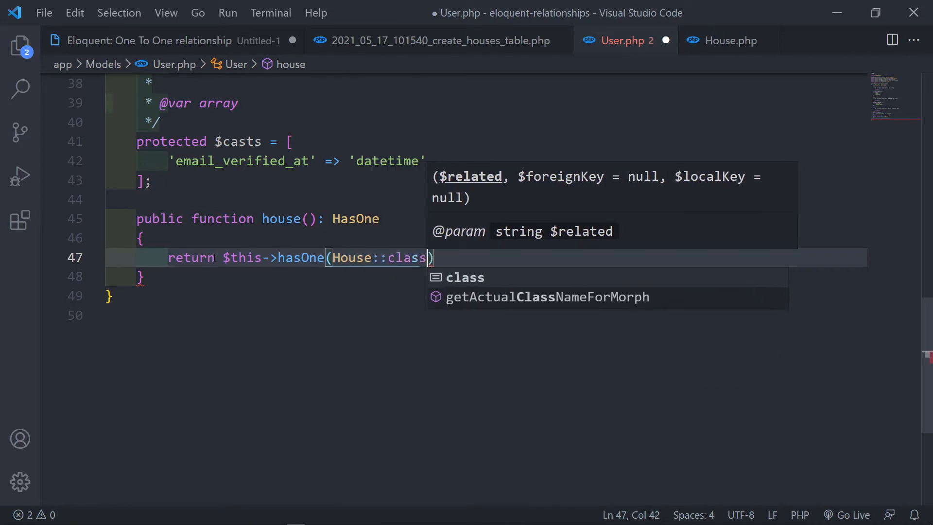
pyautogui.write(',')
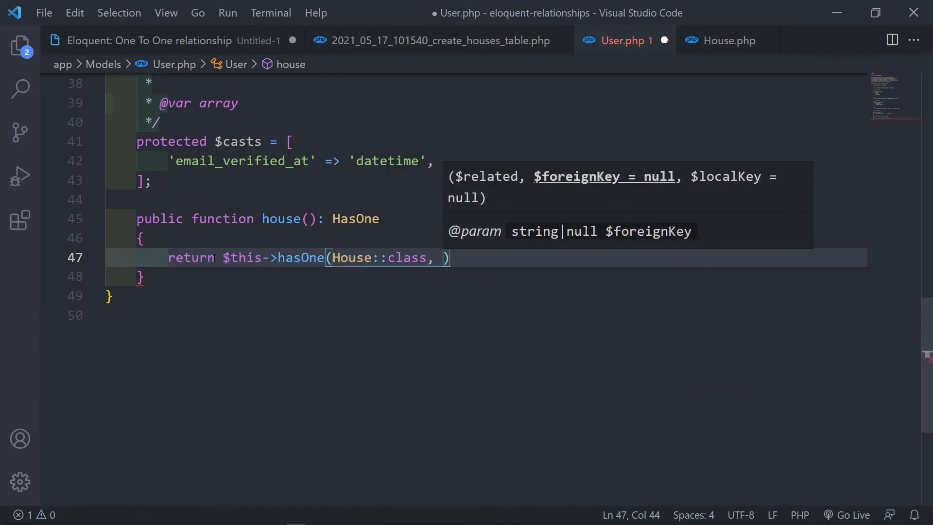
# Set the hasOne foreign key to 'user_id', then rename it to 'owner_id'
pyautogui.write("''")
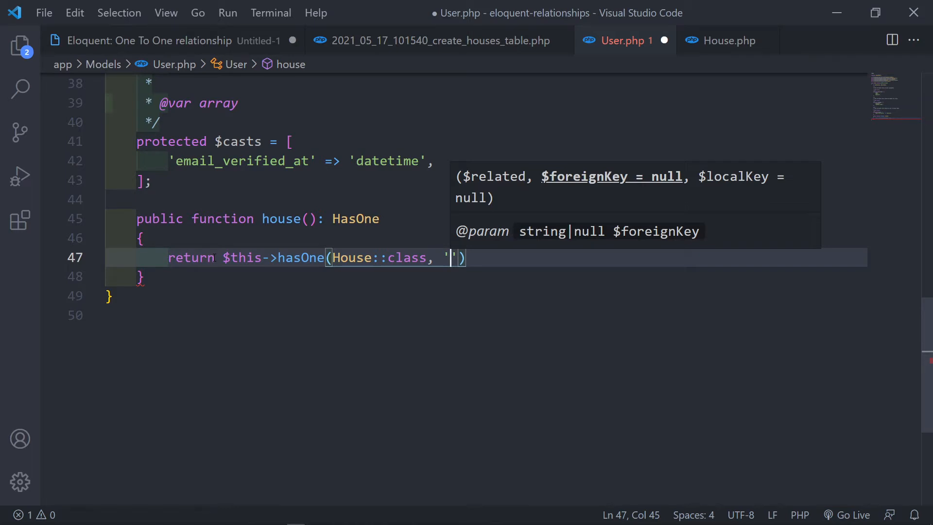
pyautogui.write('user_i')
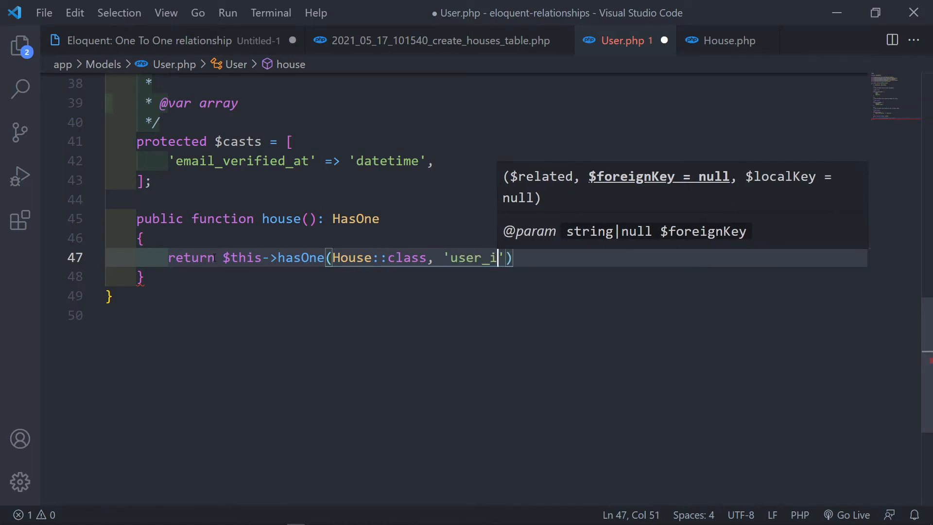
pyautogui.write('d')
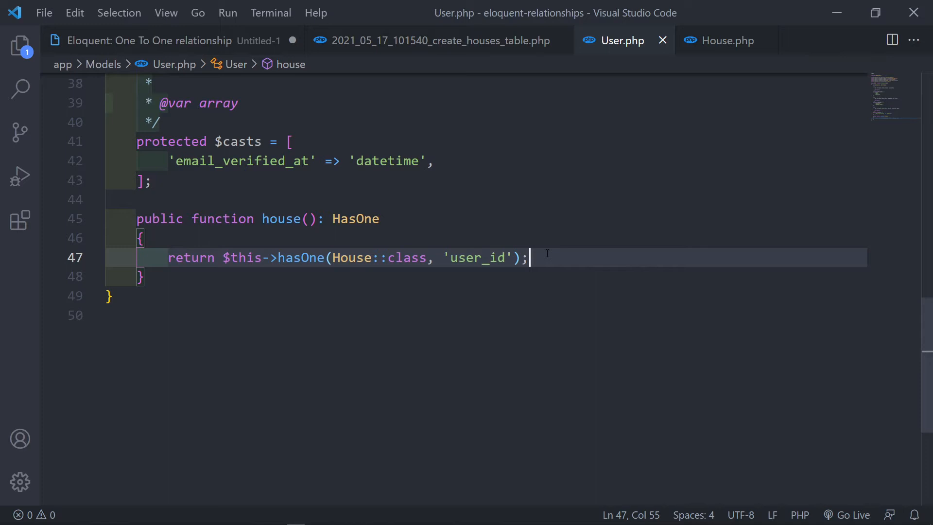
pyautogui.doubleClick(464, 258)
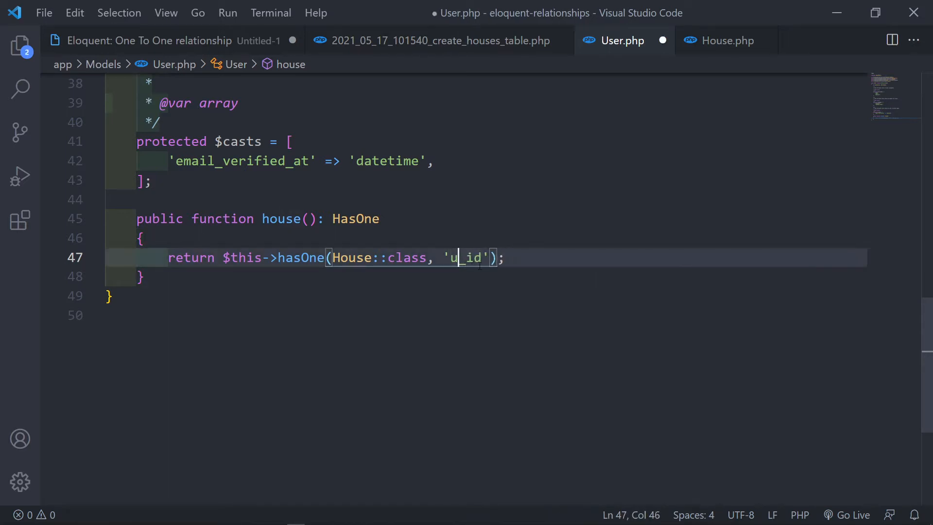
pyautogui.write('owne')
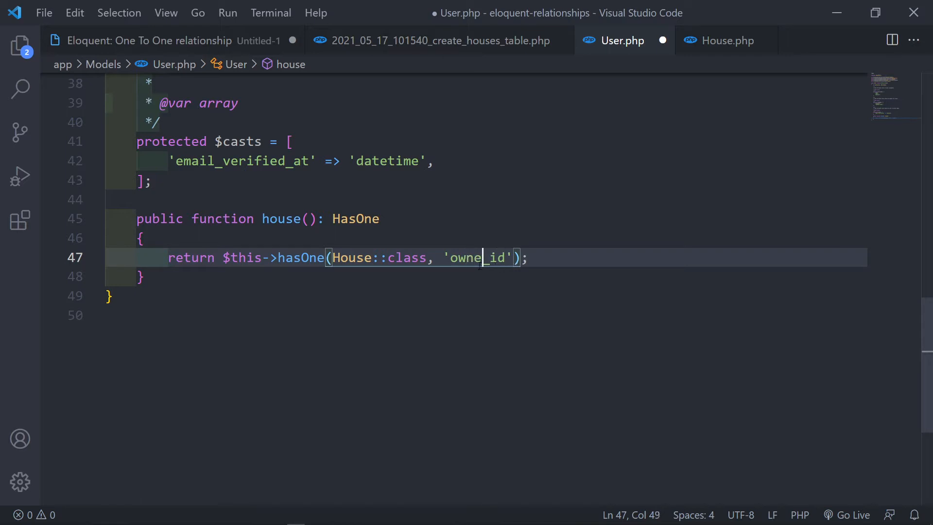
pyautogui.write('r')
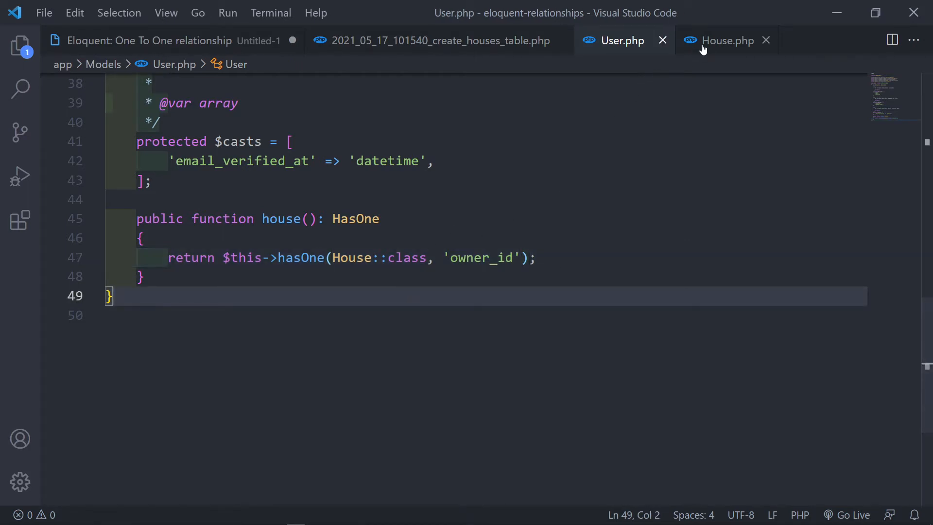
# In House.php, type a user(): BelongsTo method returning $this->belongsTo(User::…)
pyautogui.click(726, 40)
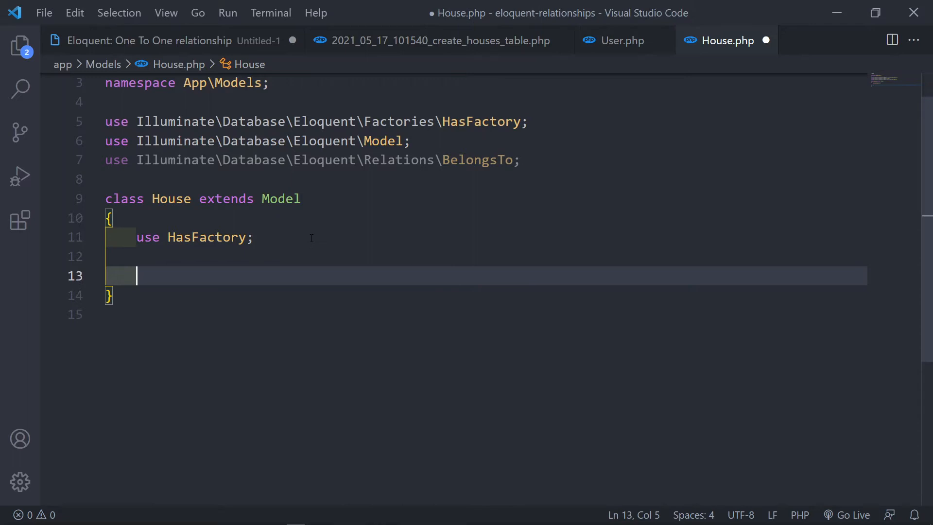
pyautogui.write('public fu')
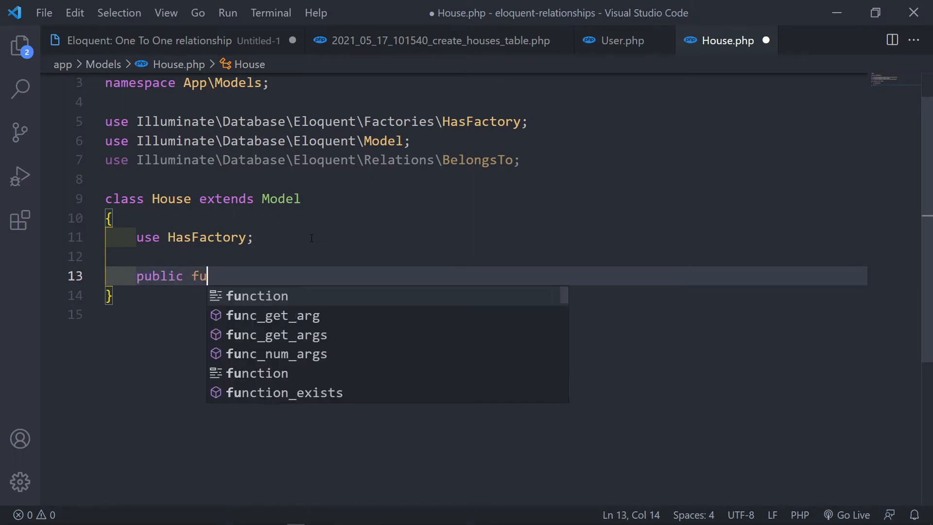
pyautogui.write('nction user(')
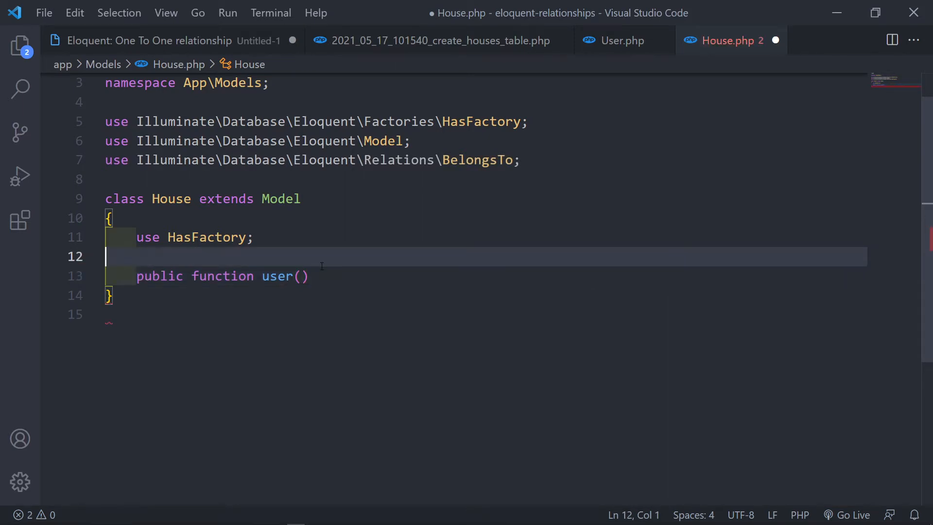
pyautogui.write(': be')
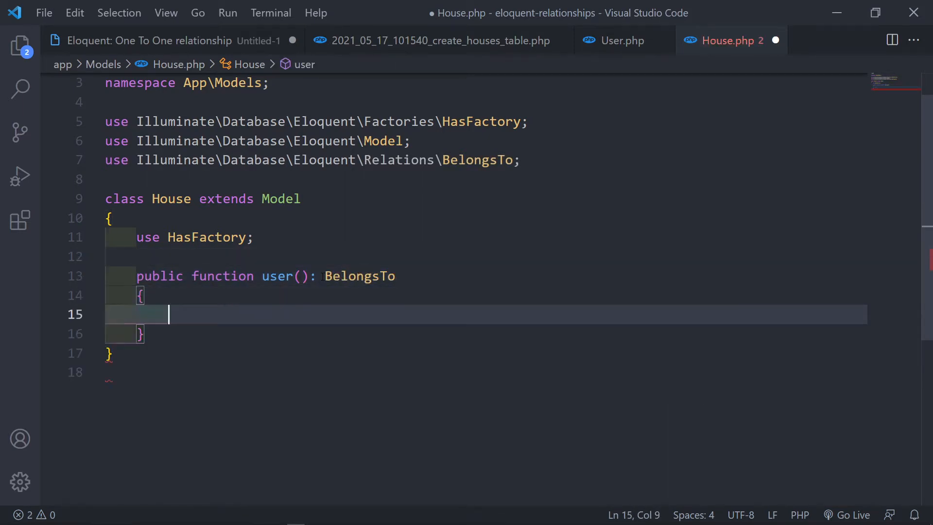
pyautogui.write('return $')
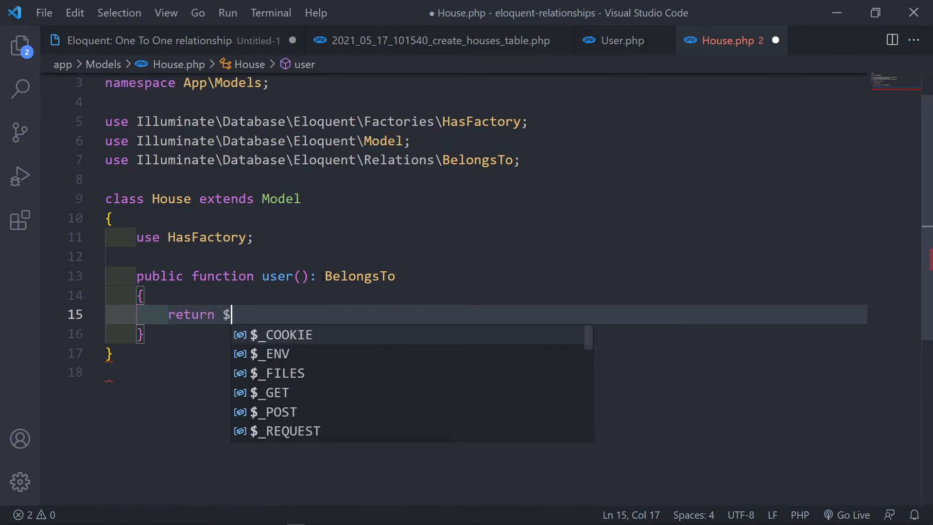
pyautogui.write('this->')
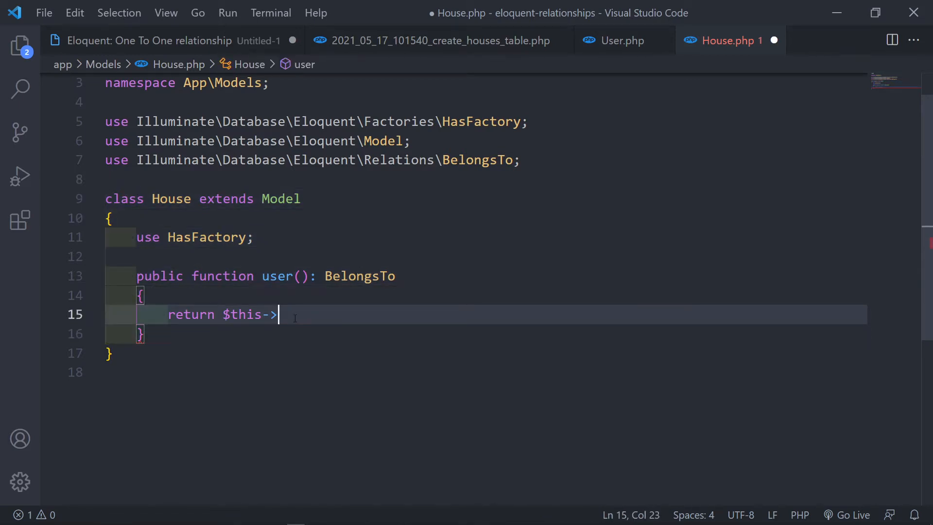
pyautogui.write('belongsTo(')
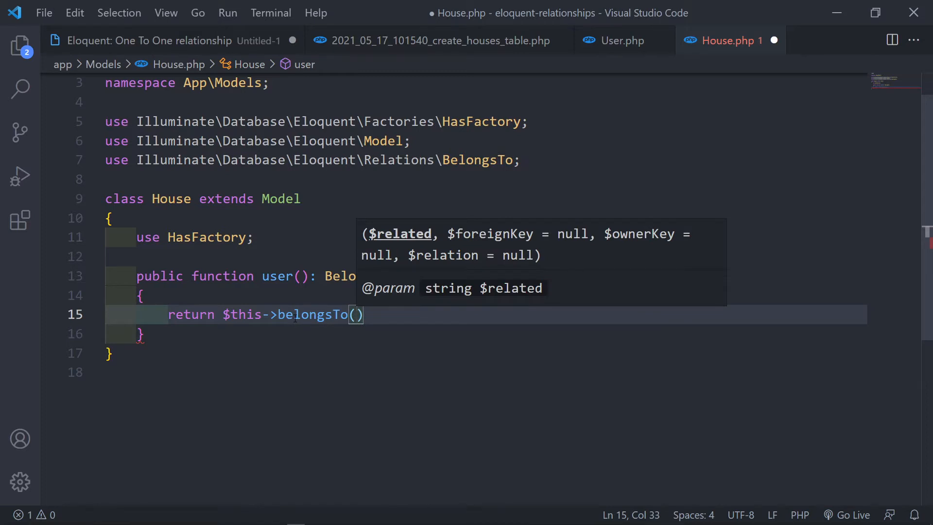
pyautogui.write('User::class')
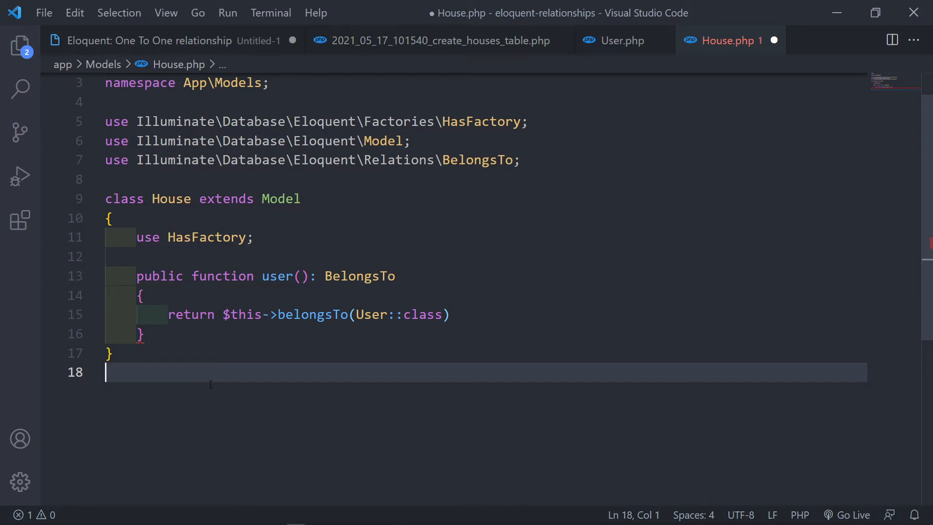
# Try foreign key names like post_id and user_post_id in the user() relation
pyautogui.doubleClick(273, 276)
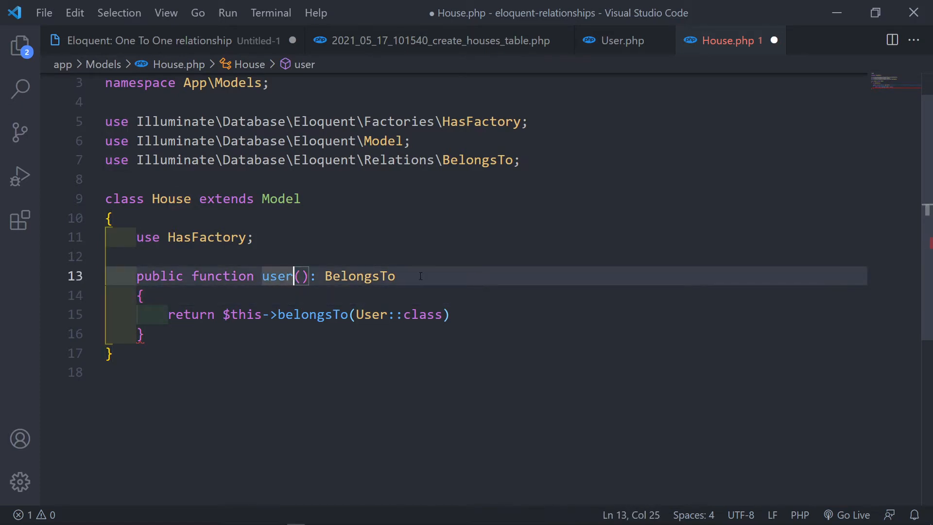
pyautogui.moveTo(277, 275)
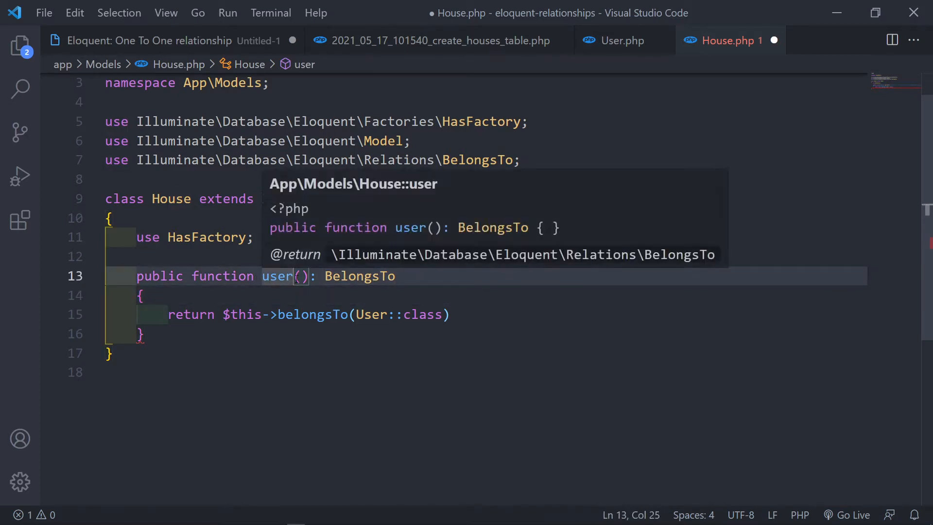
pyautogui.write('_is')
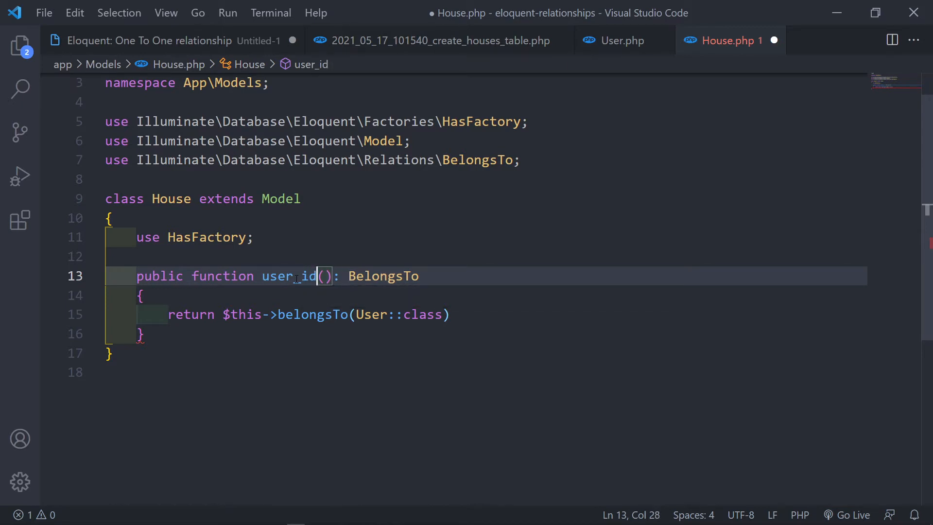
pyautogui.write('s')
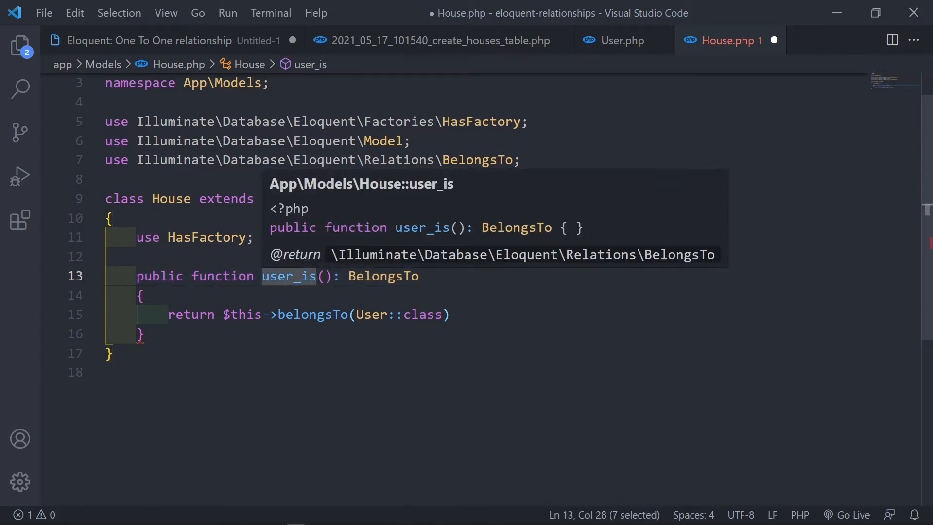
pyautogui.write('post')
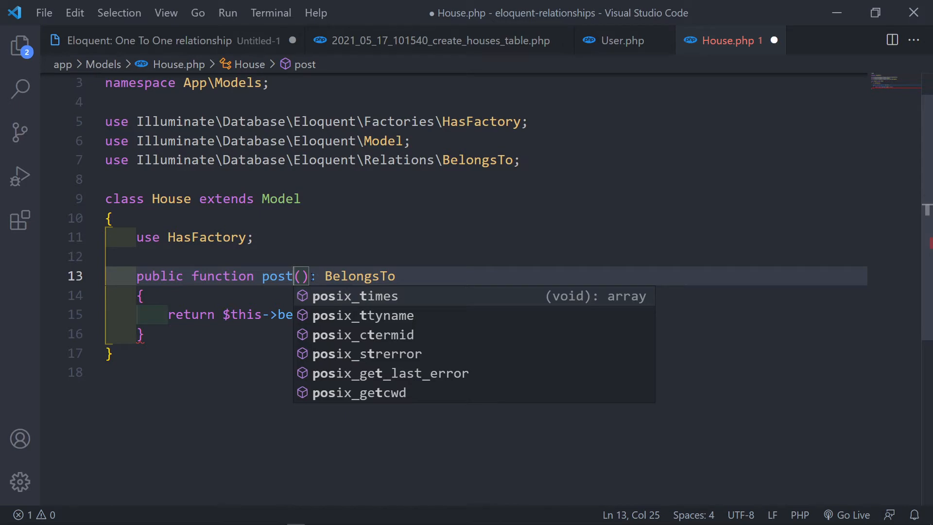
pyautogui.write('_')
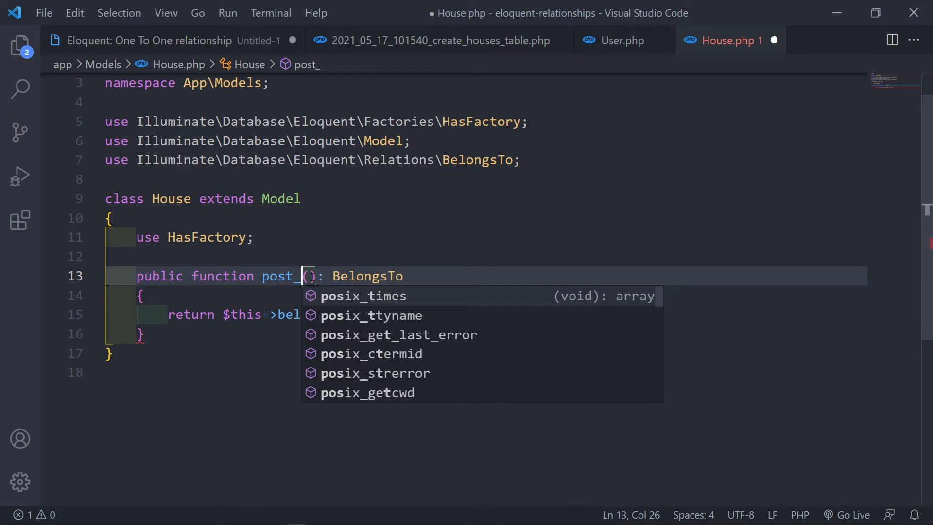
pyautogui.write('id')
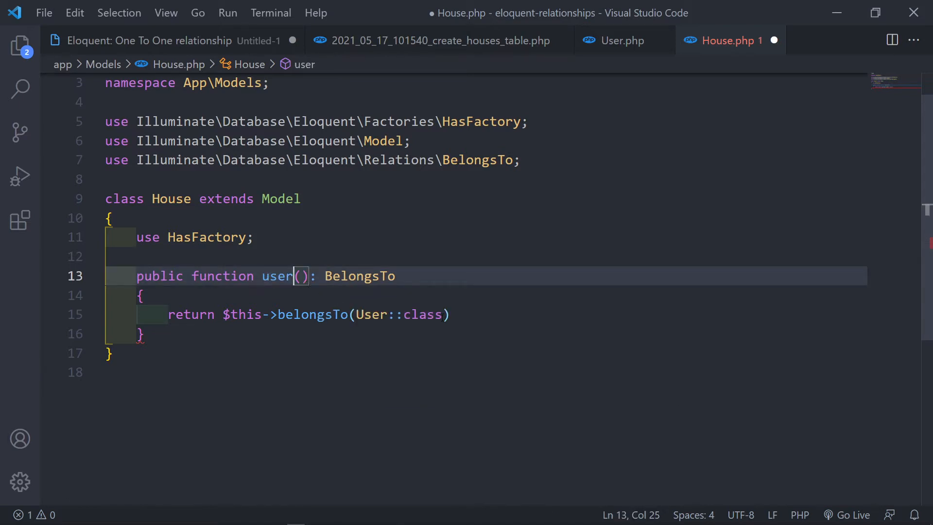
pyautogui.write(", '")
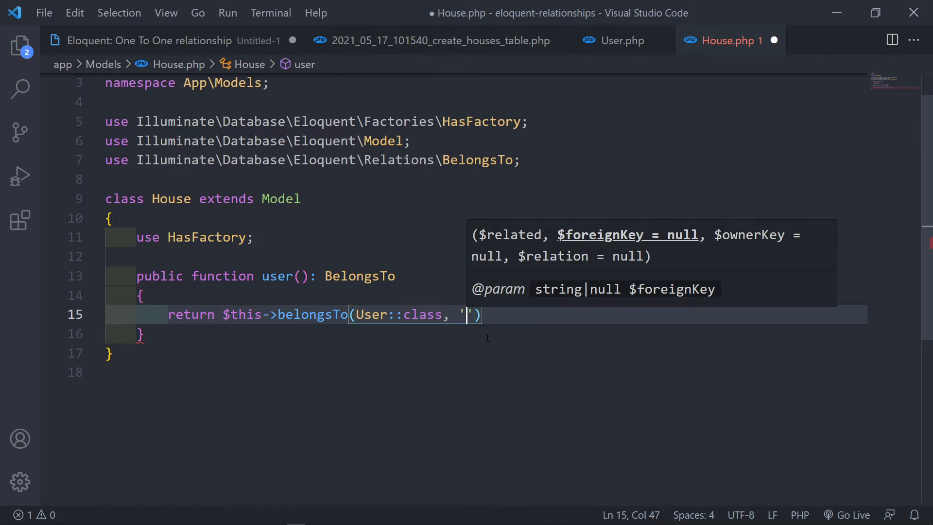
pyautogui.write('user')
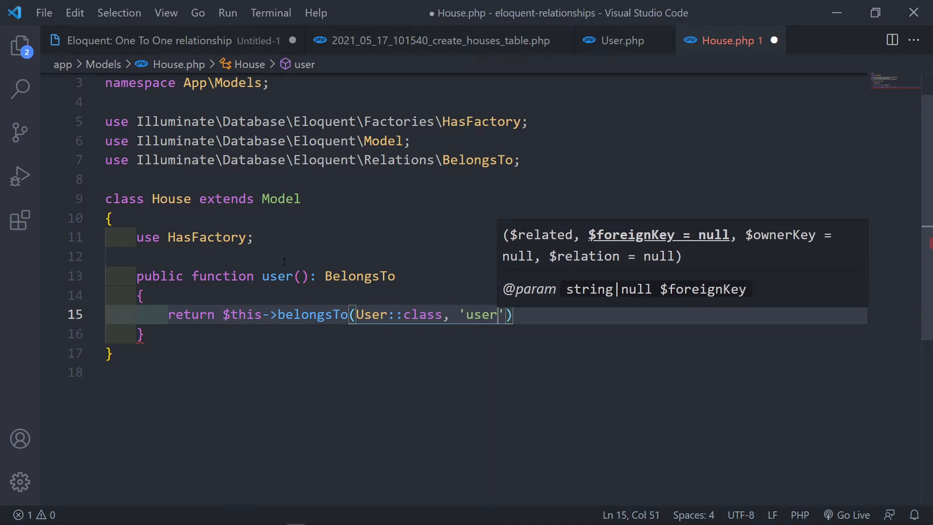
pyautogui.write('post')
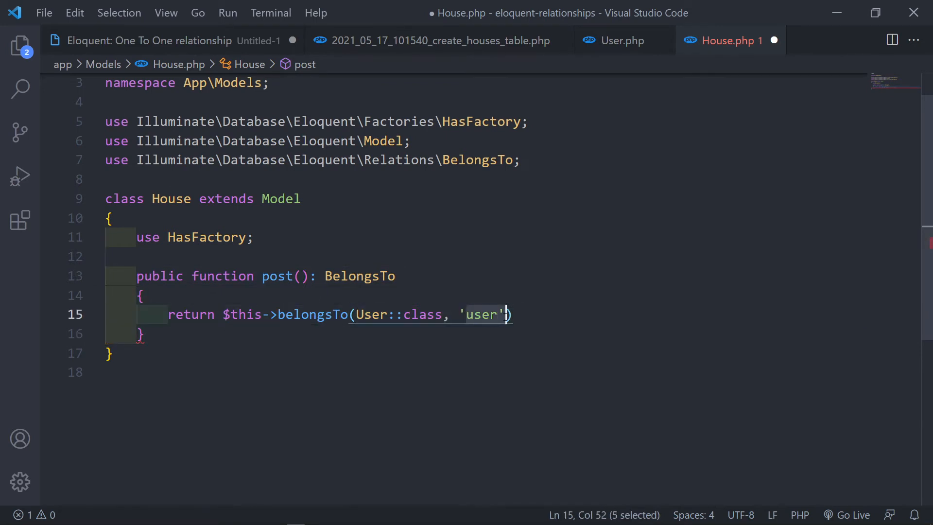
pyautogui.write('post')
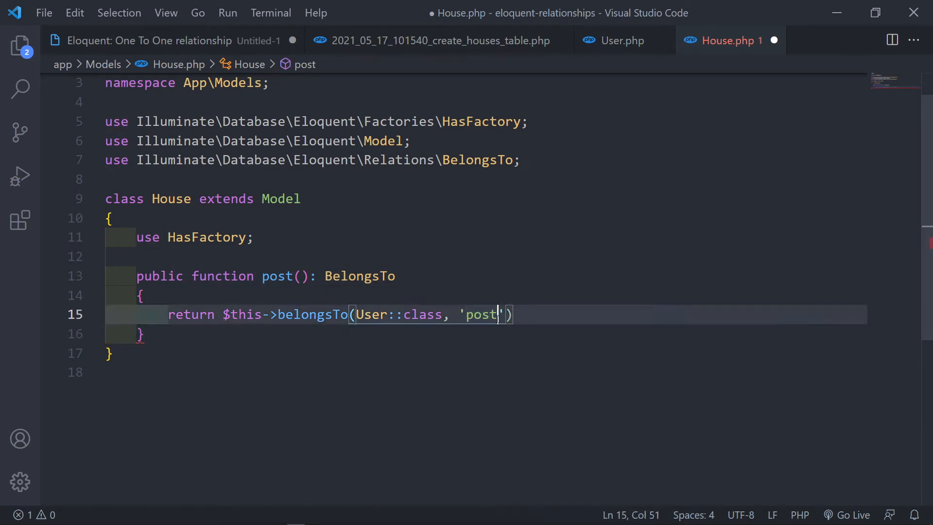
pyautogui.write('_id')
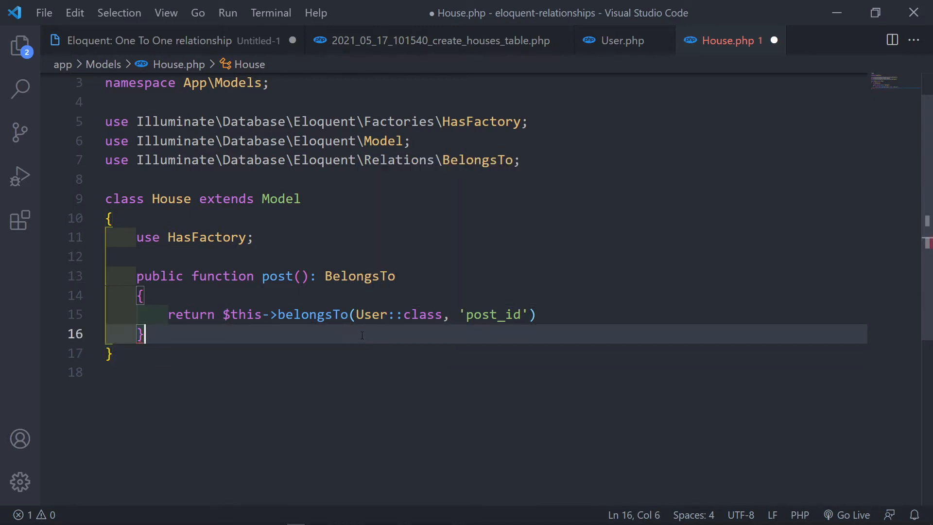
# Rework the key names to user_id and owner, then delete the extra belongsTo argument
pyautogui.doubleClick(369, 314)
pyautogui.write('user')
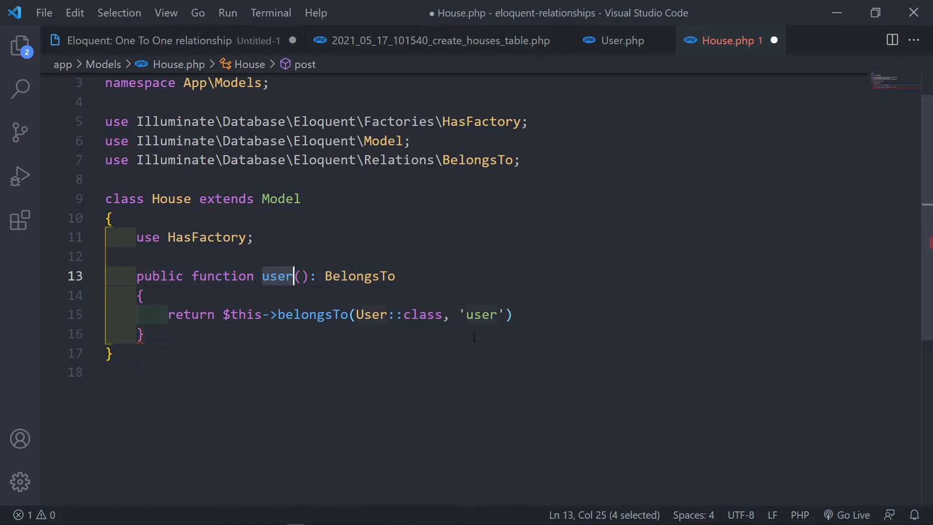
pyautogui.write('_')
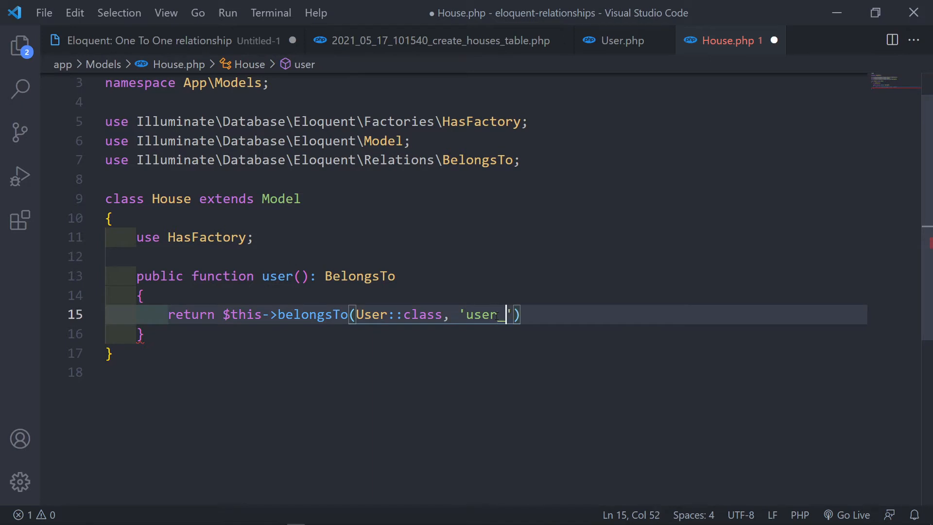
pyautogui.write('id')
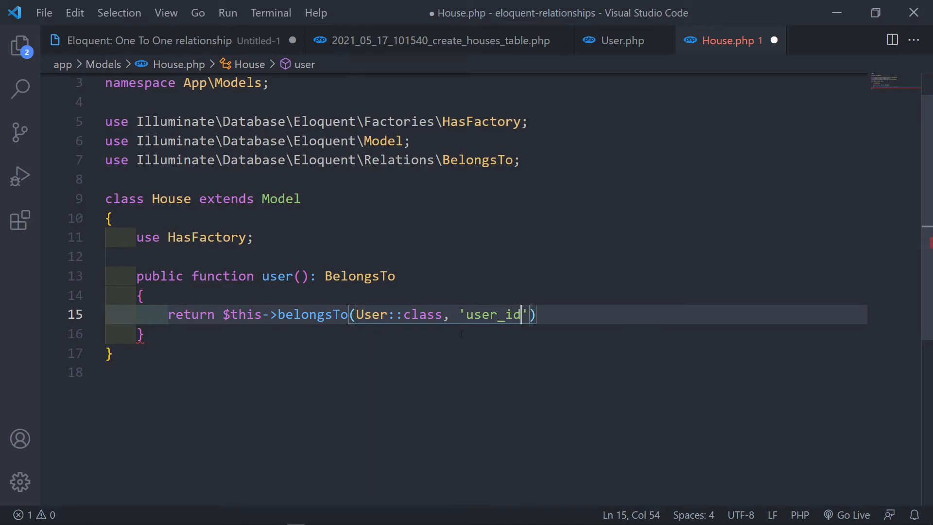
pyautogui.click(142, 334)
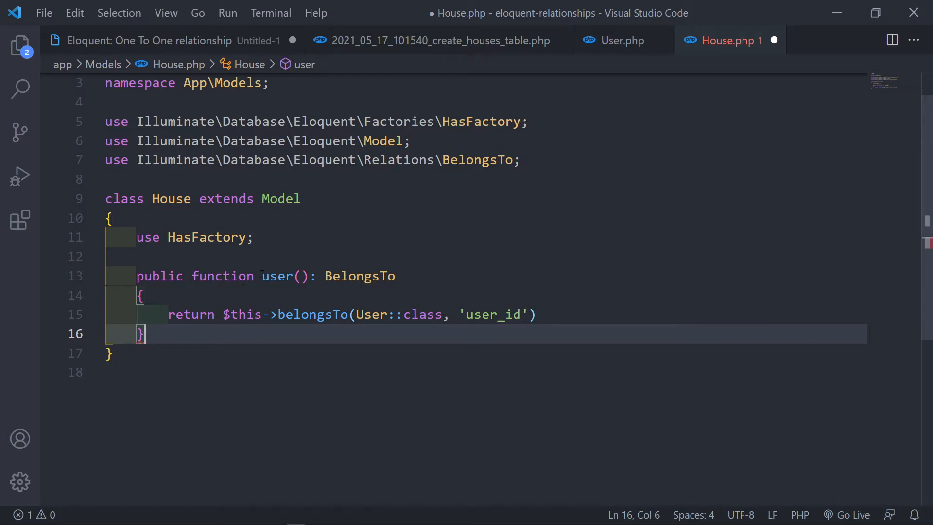
pyautogui.write('_')
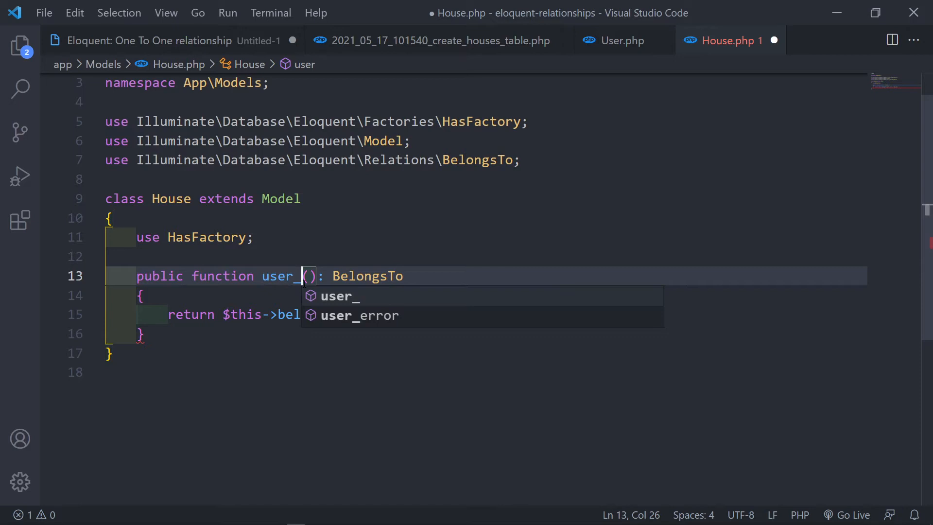
pyautogui.press('Backspace')
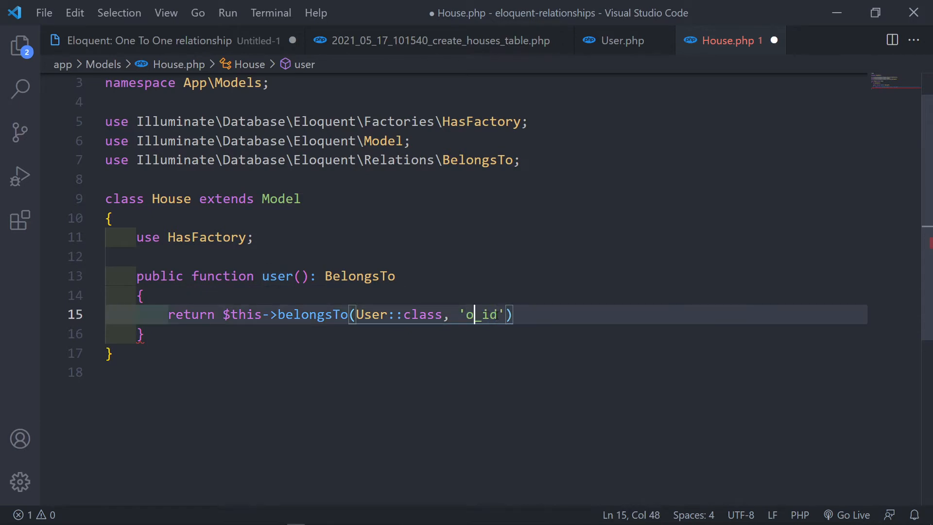
pyautogui.write('wner')
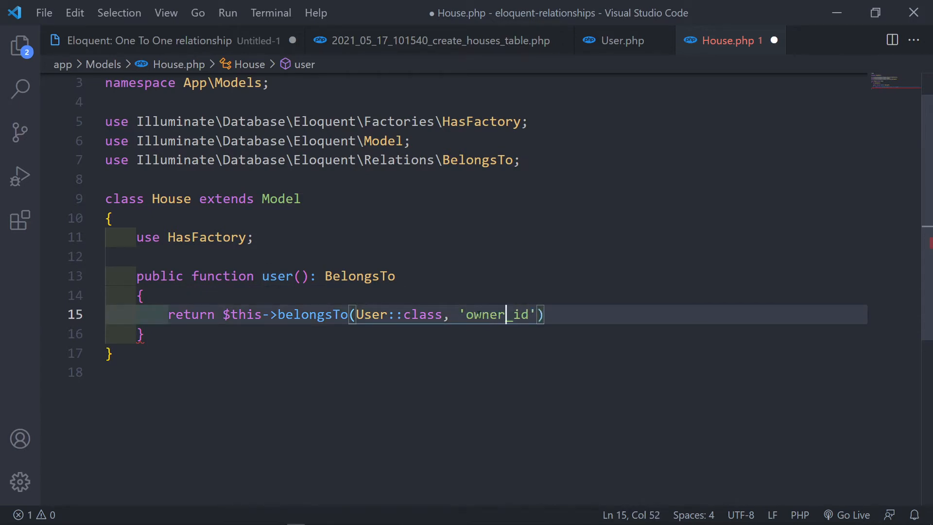
pyautogui.click(110, 353)
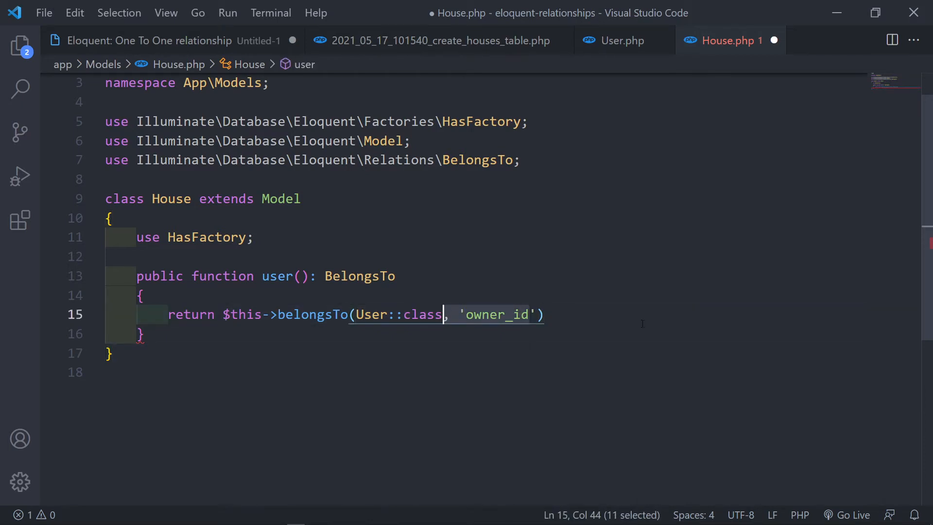
pyautogui.press('Delete')
pyautogui.write(';')
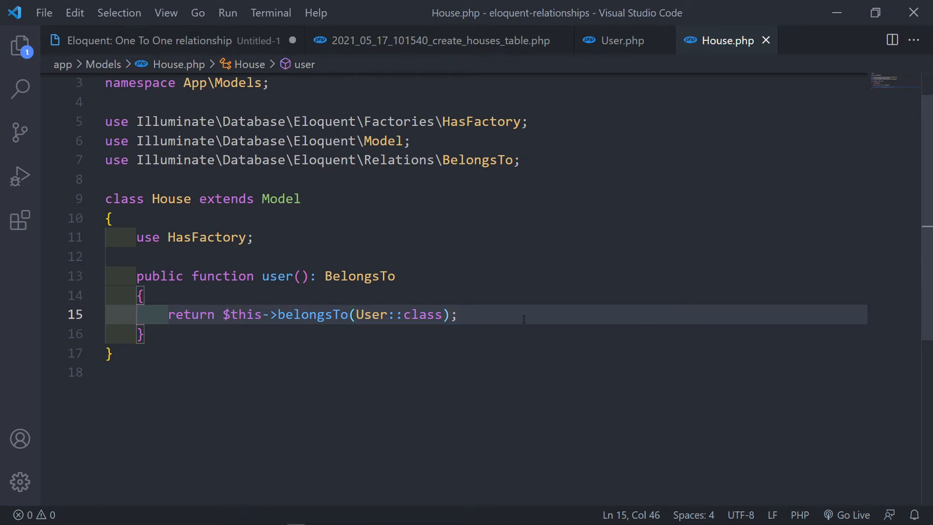
pyautogui.moveTo(550, 64)
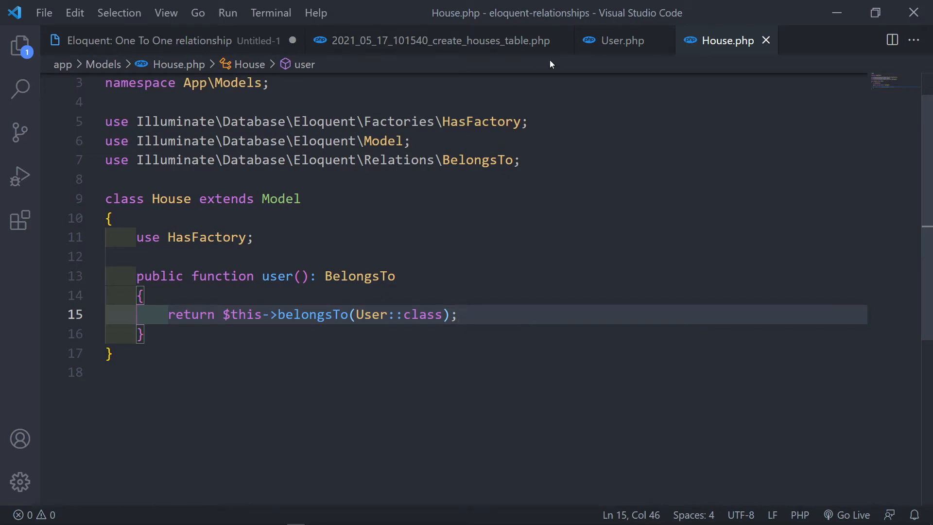
# Review the migration, notes, User and House tabs, then return to User.php
pyautogui.click(440, 40)
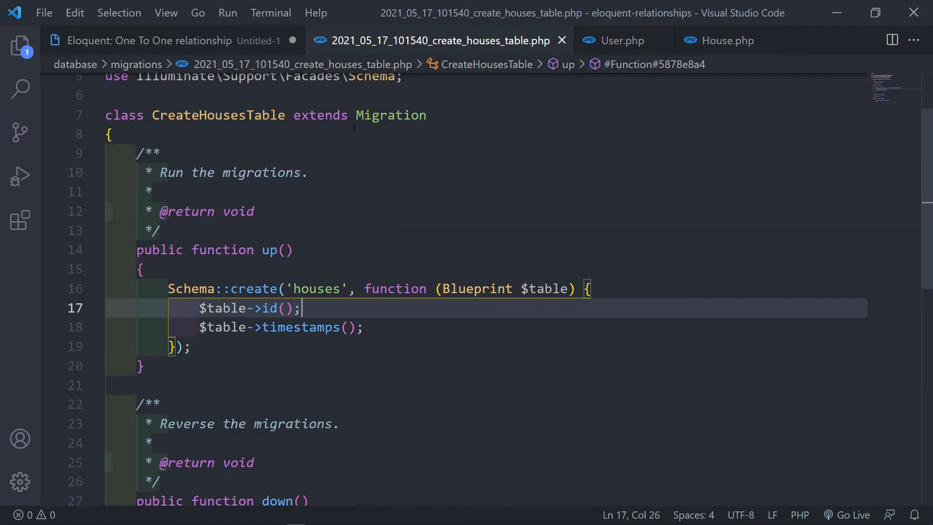
pyautogui.click(149, 41)
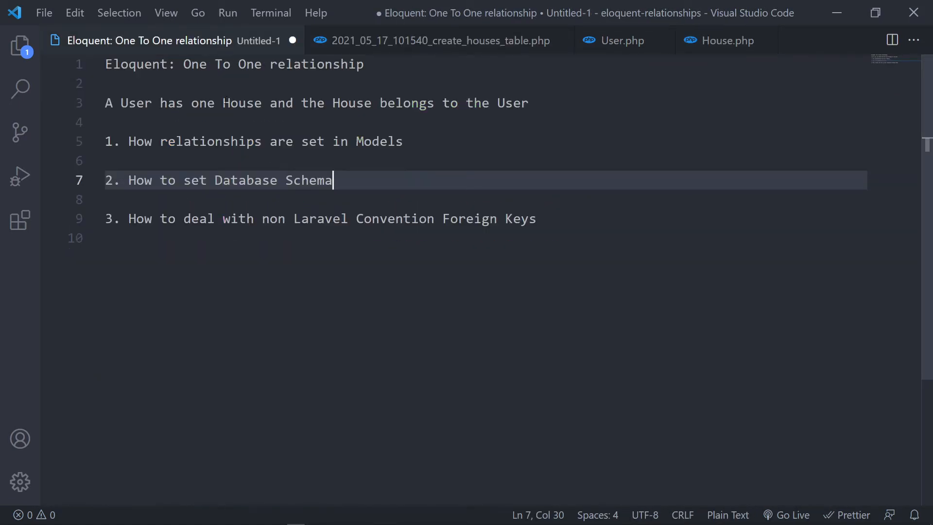
pyautogui.click(620, 40)
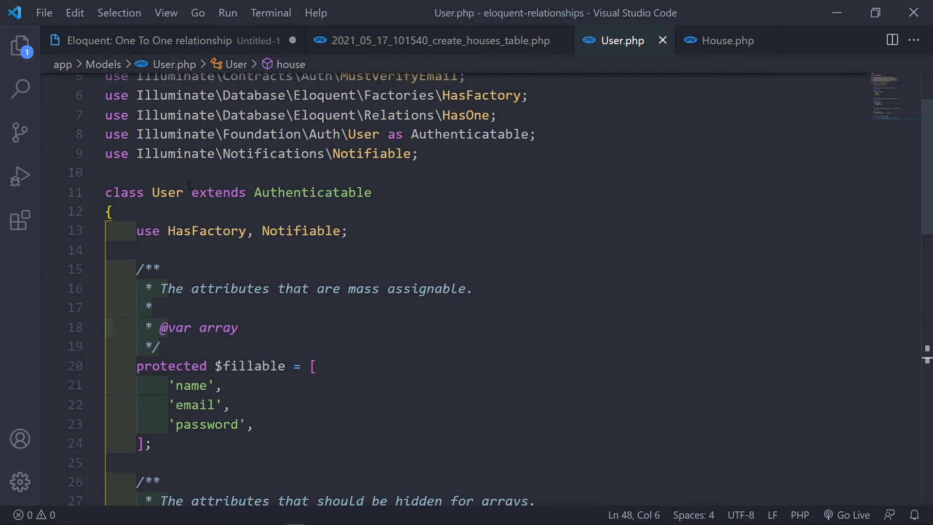
pyautogui.scroll(-3)
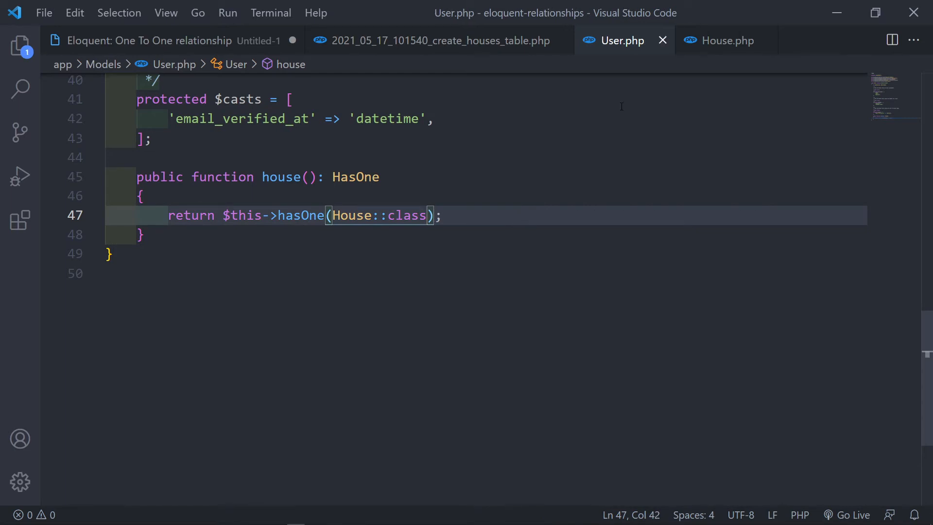
pyautogui.click(726, 40)
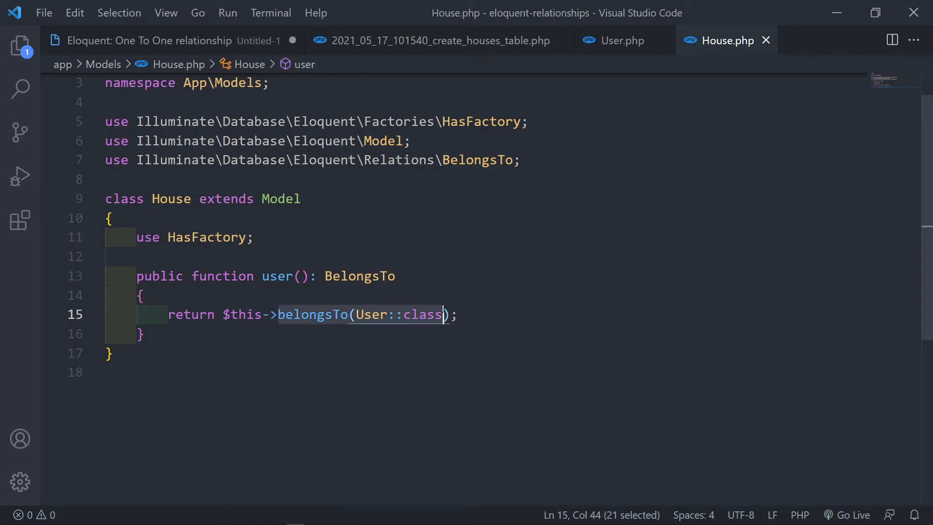
pyautogui.click(149, 40)
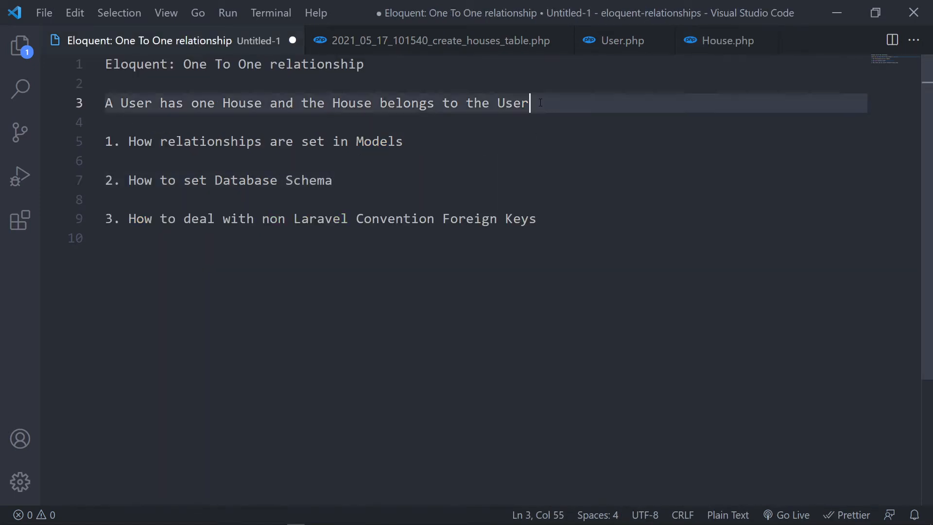
pyautogui.click(333, 179)
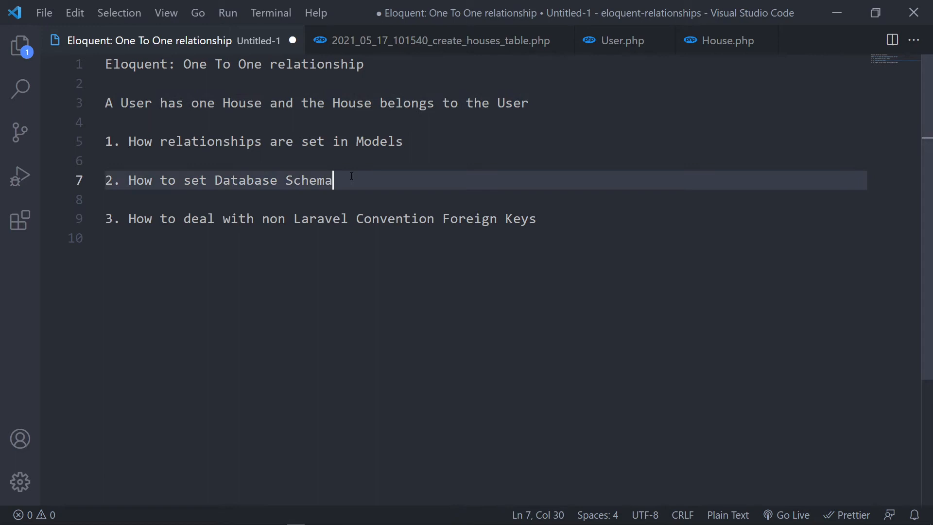
pyautogui.moveTo(621, 40)
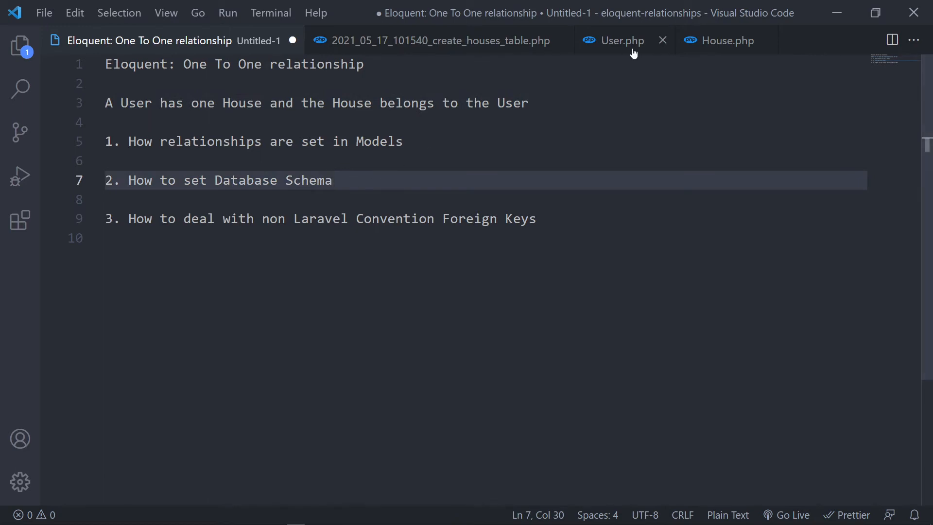
pyautogui.click(621, 40)
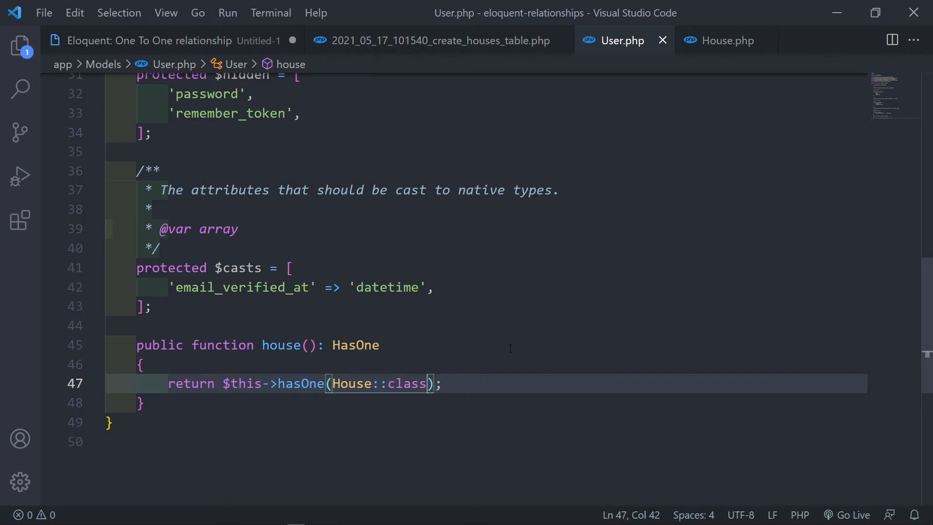
# Add protected $primaryKey = "some_id" below $fillable in the User model
pyautogui.scroll(3)
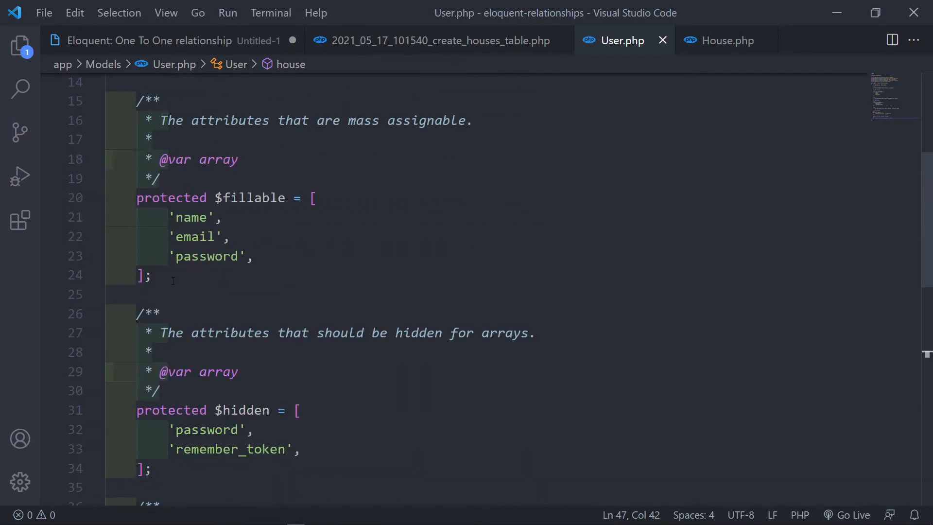
pyautogui.write('protected $pri')
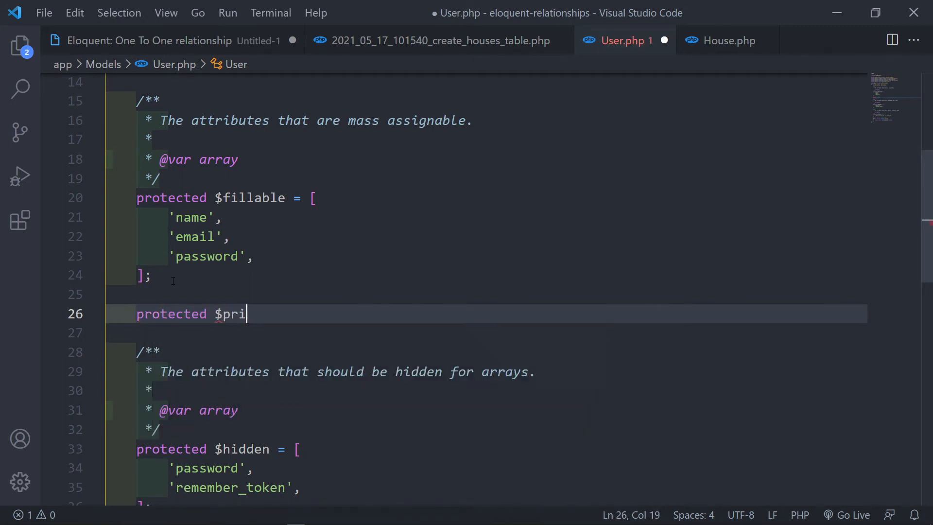
pyautogui.write('maryKey')
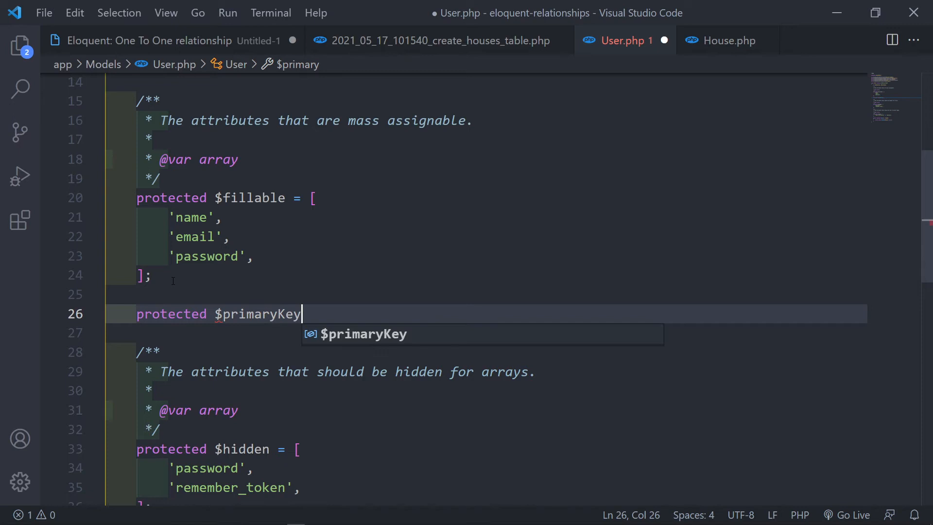
pyautogui.write('=')
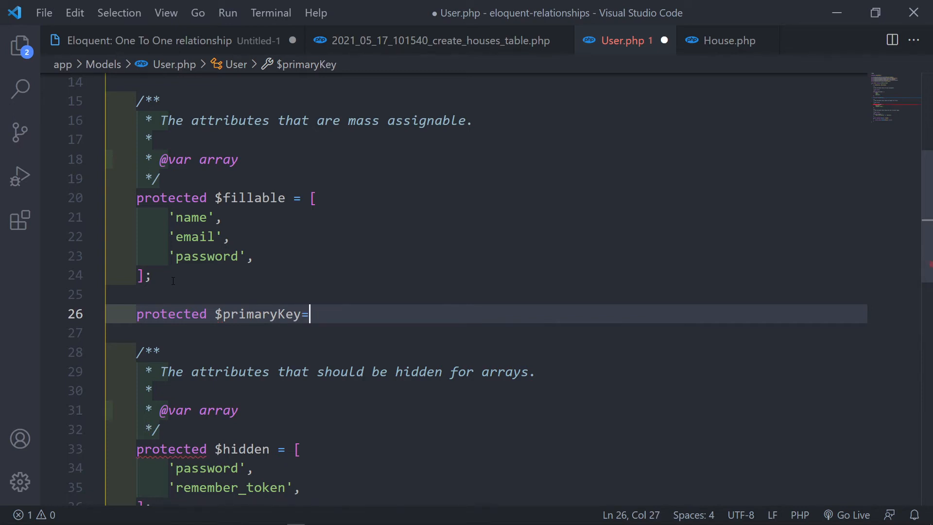
pyautogui.write('"some_"')
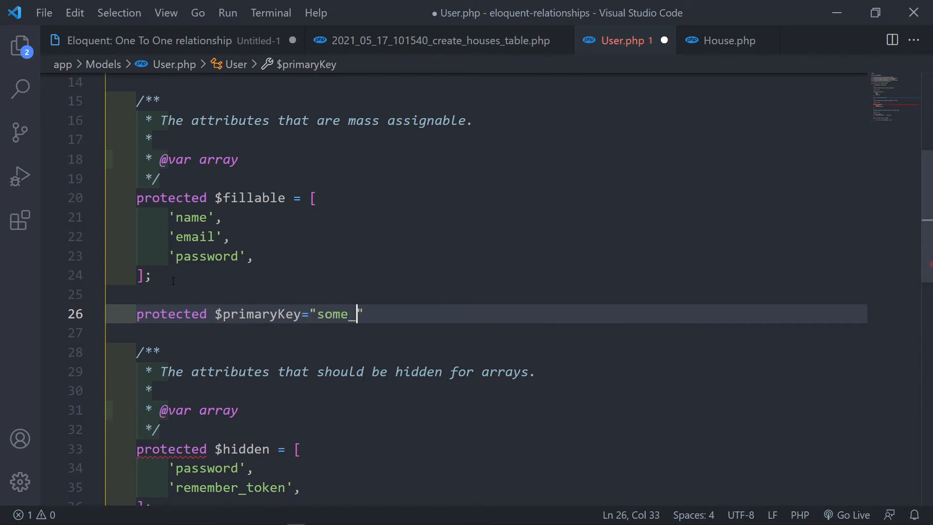
pyautogui.write('id')
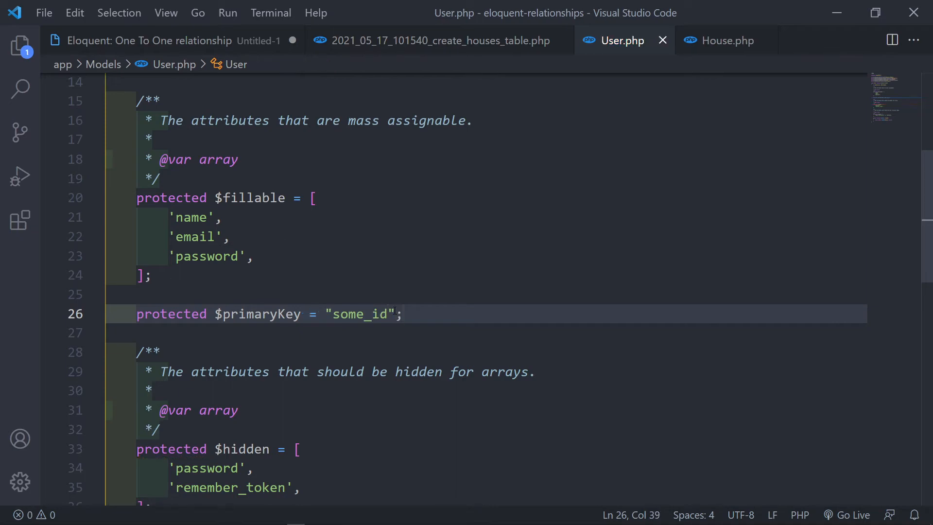
pyautogui.scroll(-3)
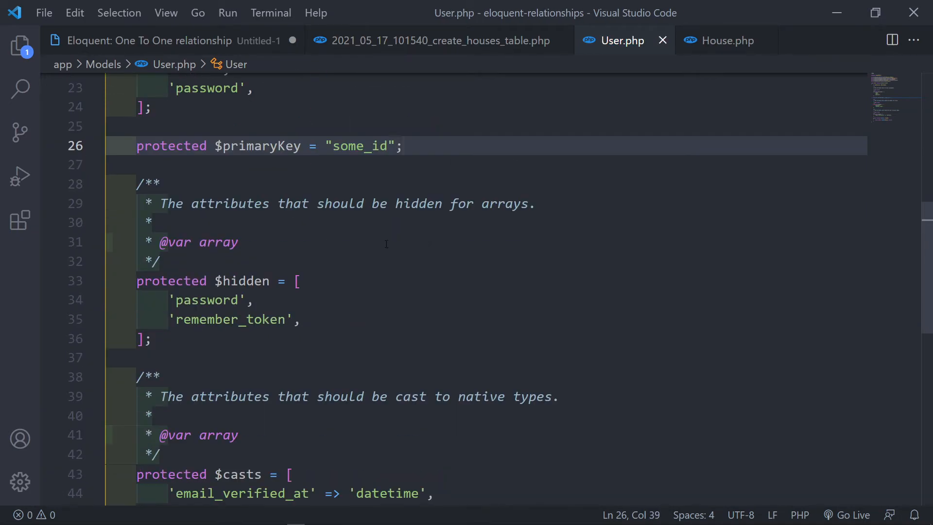
pyautogui.scroll(3)
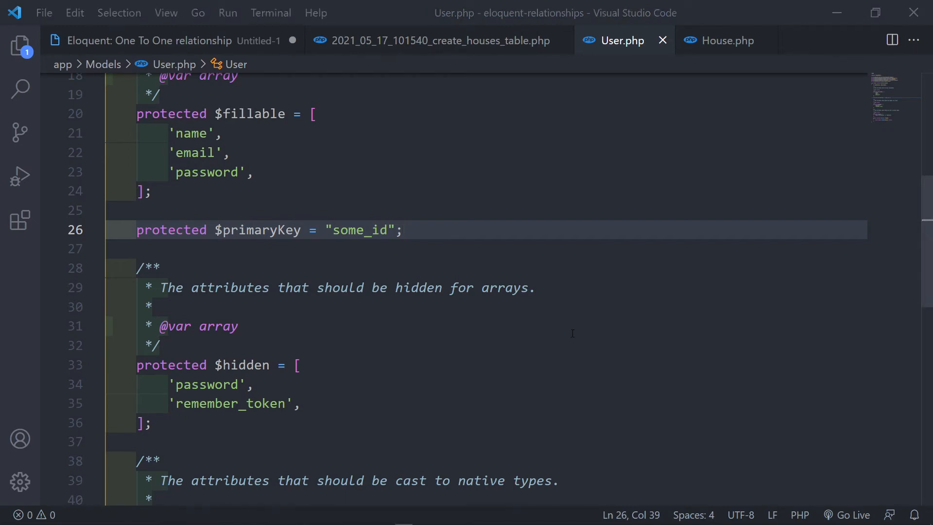
pyautogui.scroll(-3)
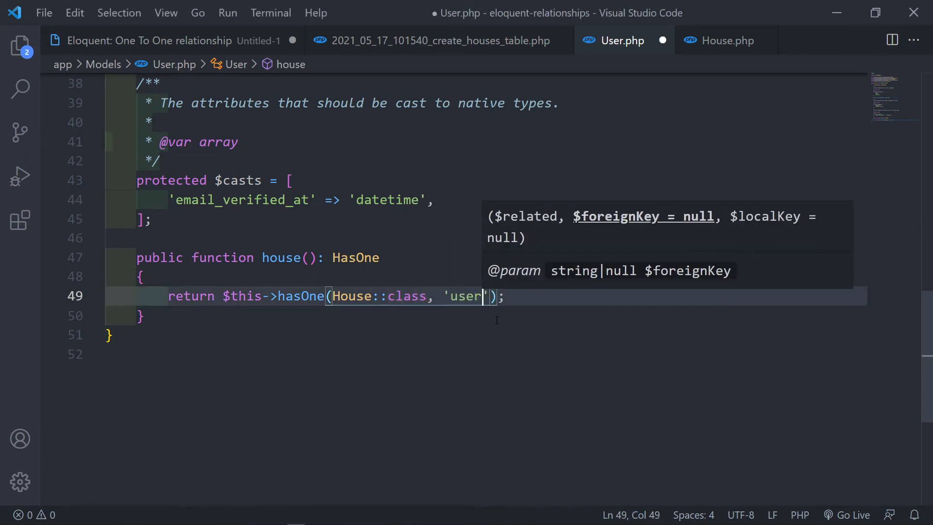
# Pass 'user_id' and 'some_id' as hasOne House's foreign and local keys
pyautogui.write('_id')
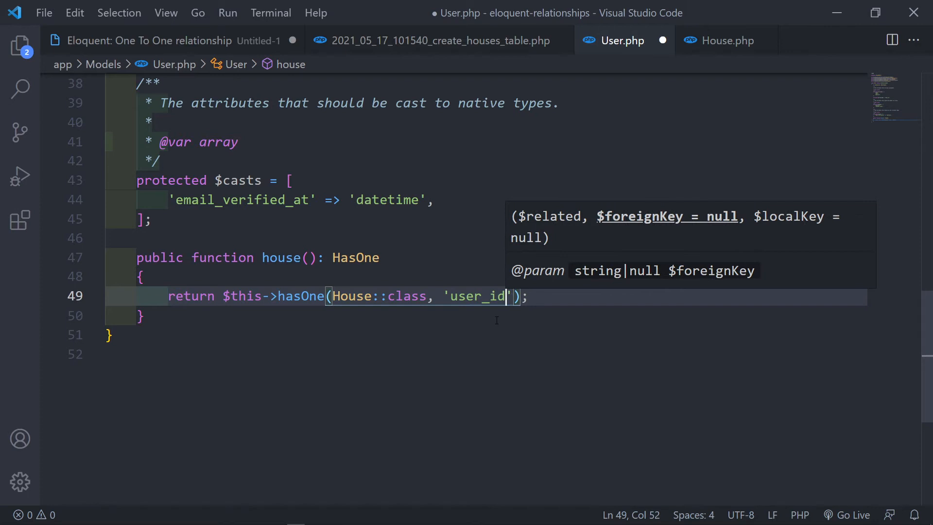
pyautogui.write(',')
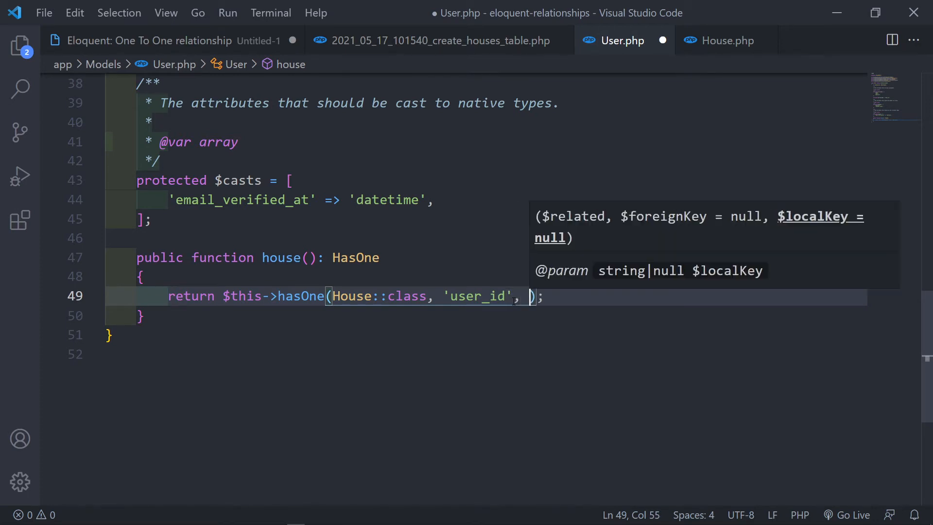
pyautogui.write("'so")
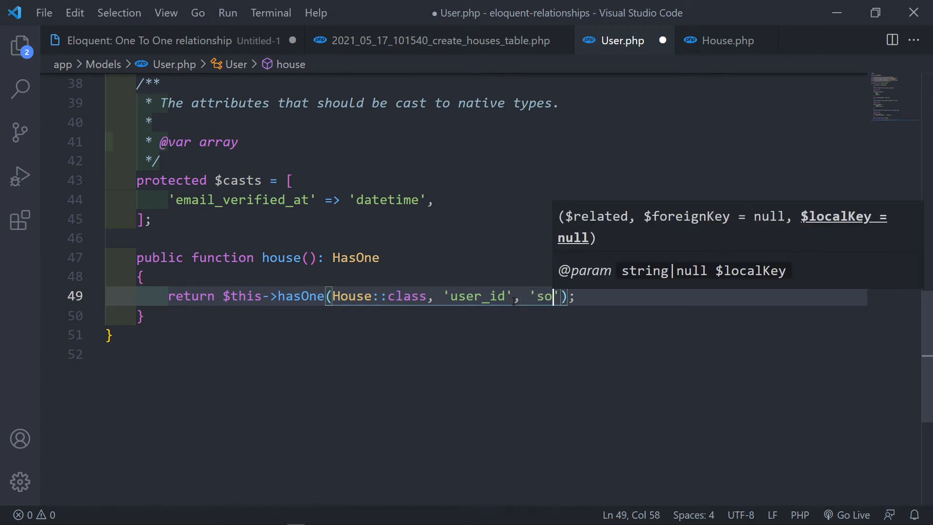
pyautogui.write('me_')
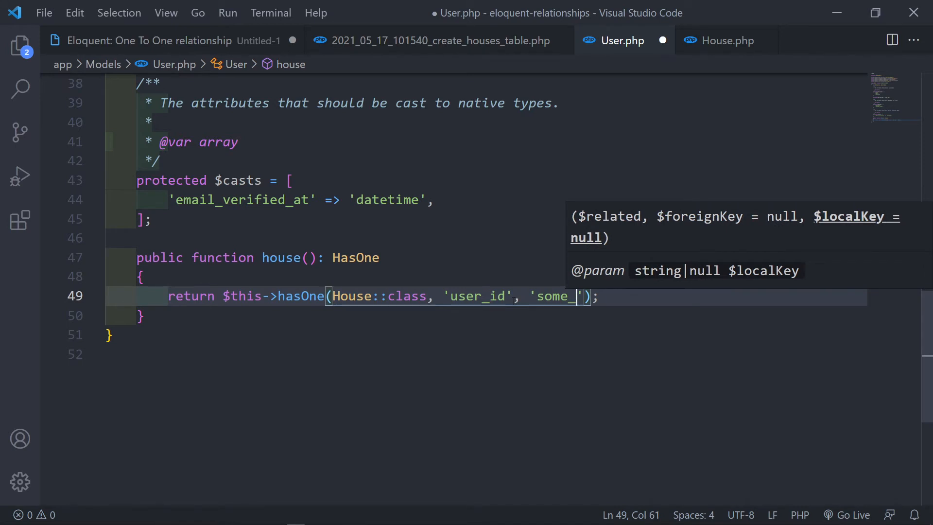
pyautogui.write('id')
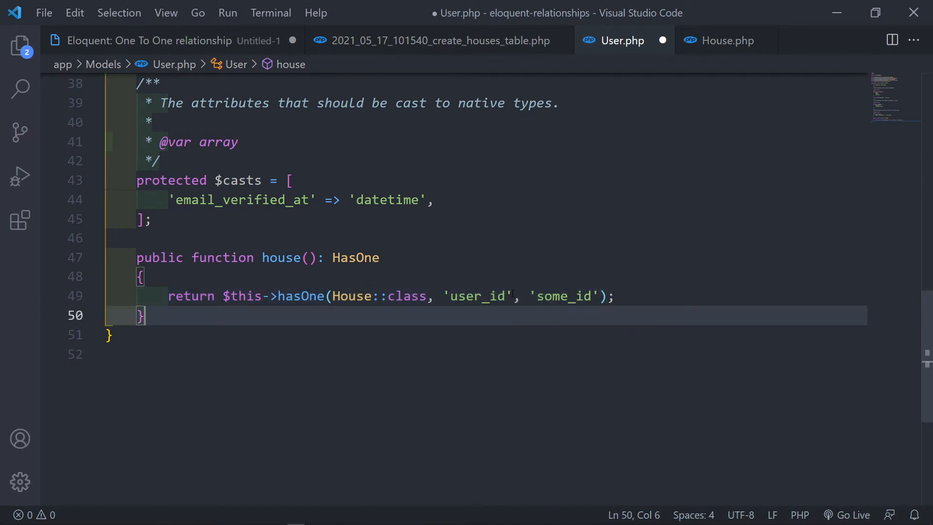
pyautogui.doubleClick(477, 296)
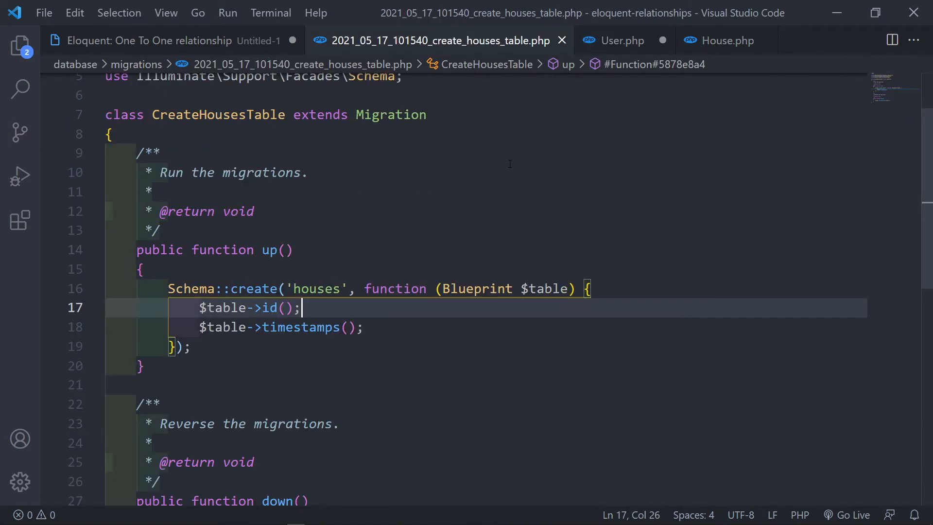
pyautogui.press('Enter')
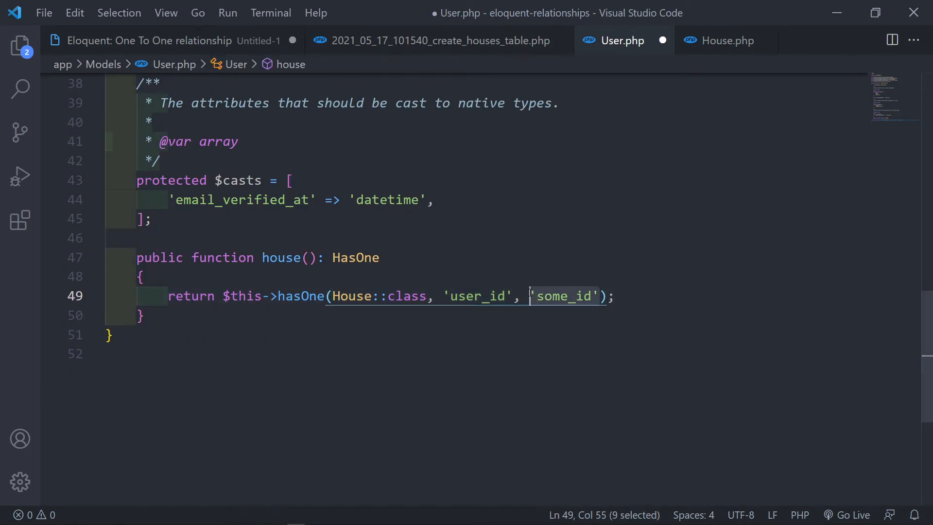
pyautogui.press('Delete')
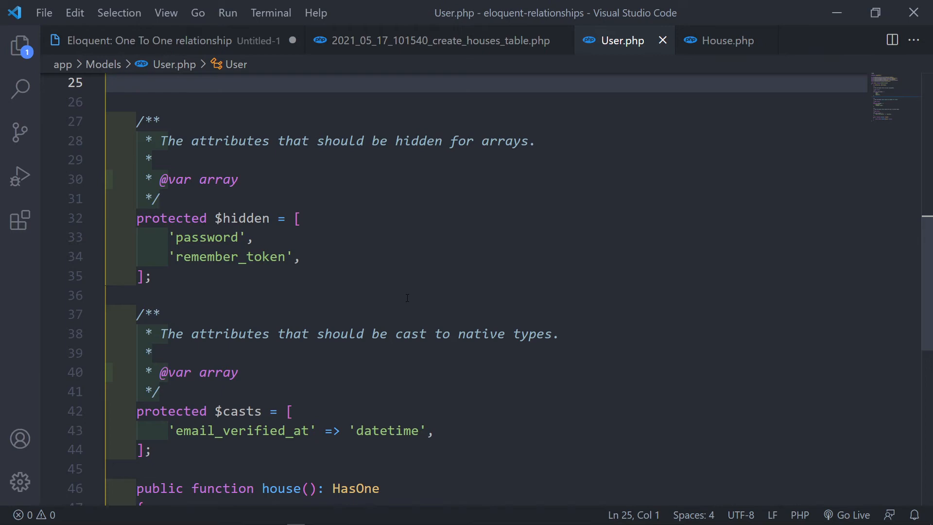
# Leave a partial 'use foreign key in house() and switch to the houses migration
pyautogui.scroll(-3)
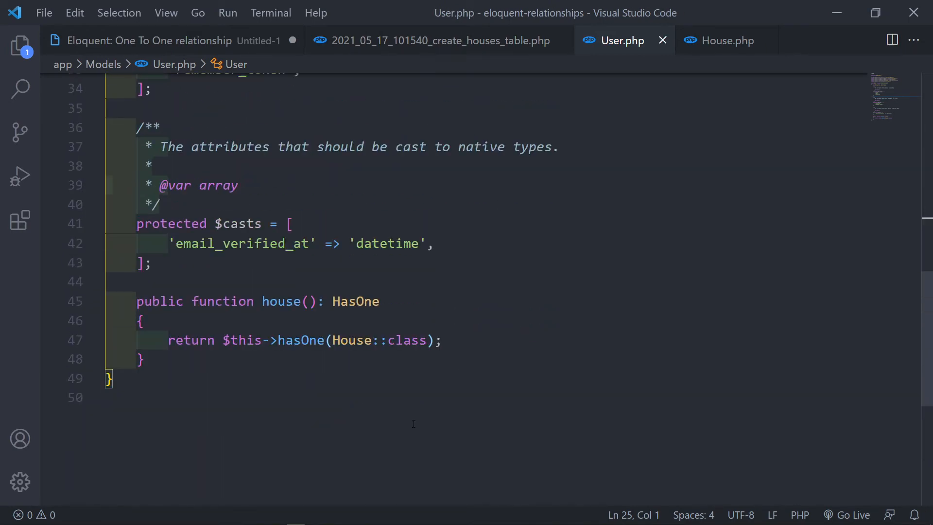
pyautogui.moveTo(391, 309)
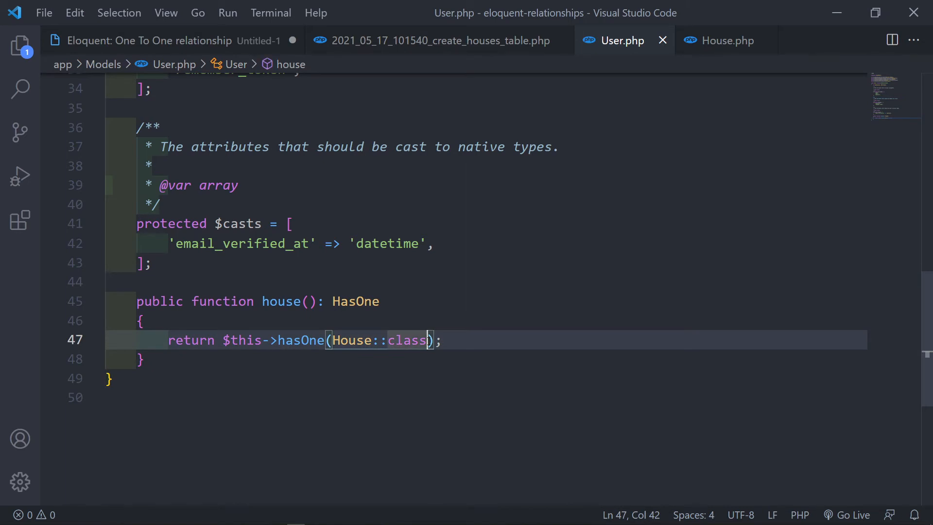
pyautogui.write(", 'use'")
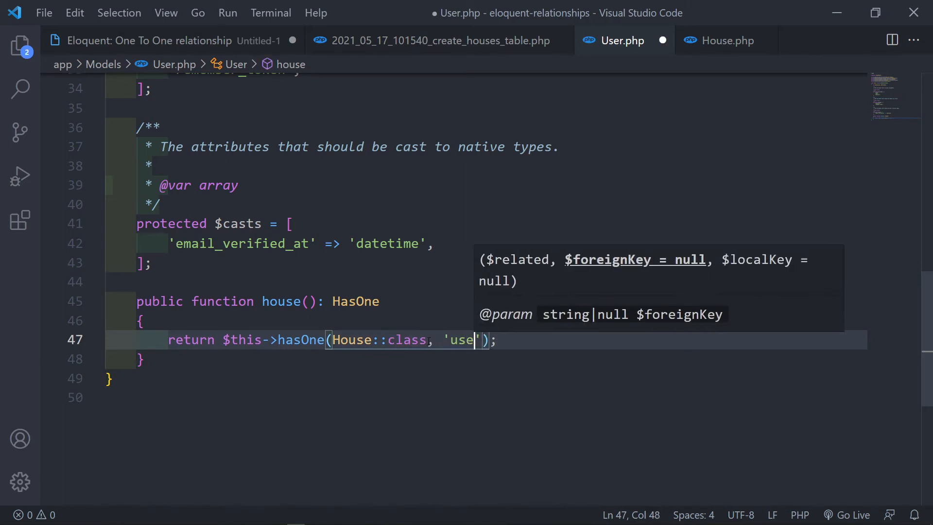
pyautogui.click(438, 40)
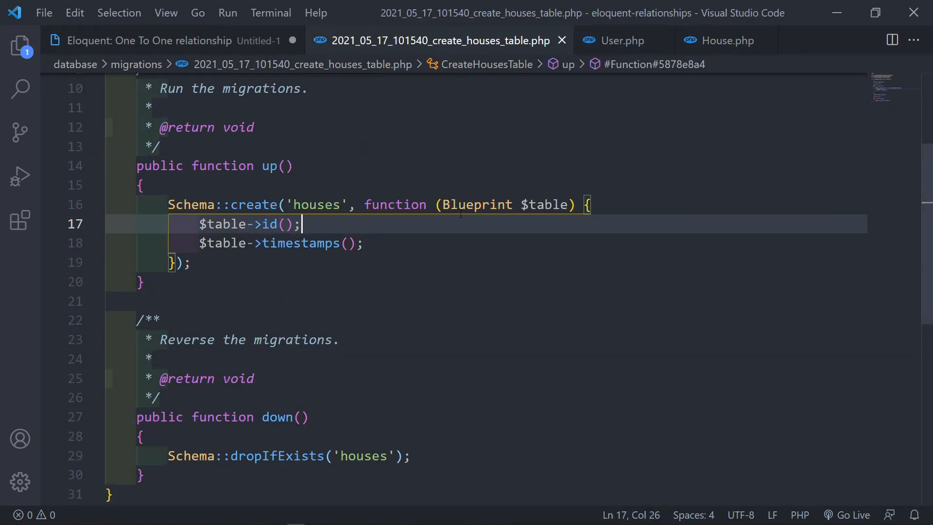
# Add an unsignedBigInteger 'user_id' column to the houses table
pyautogui.press('Enter')
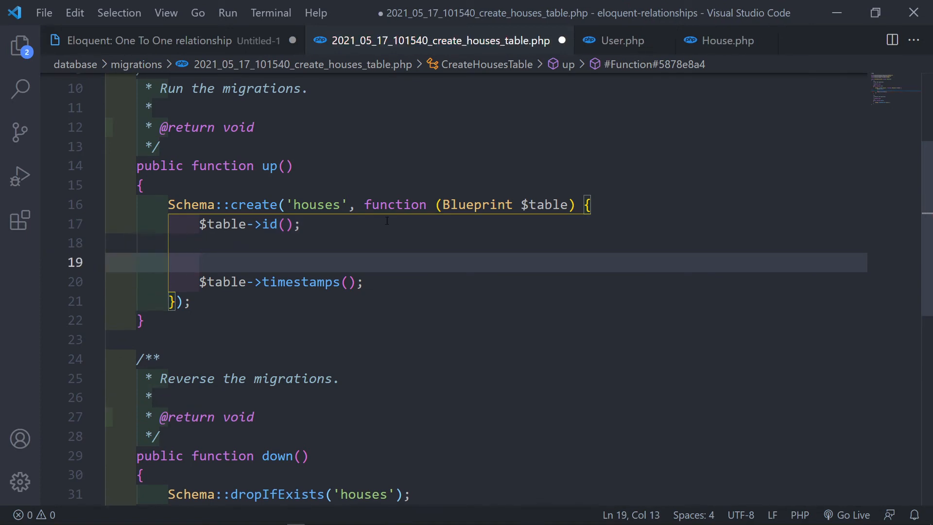
pyautogui.write('$table')
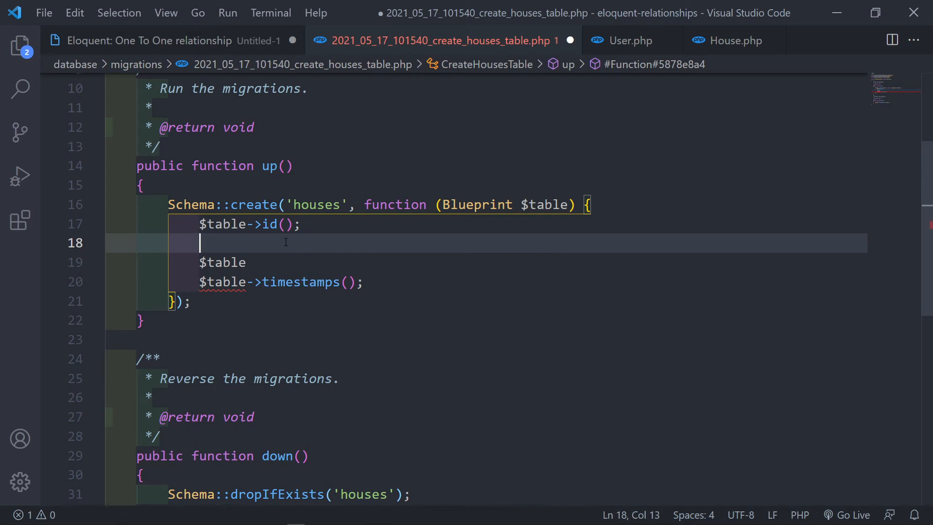
pyautogui.write('$table-')
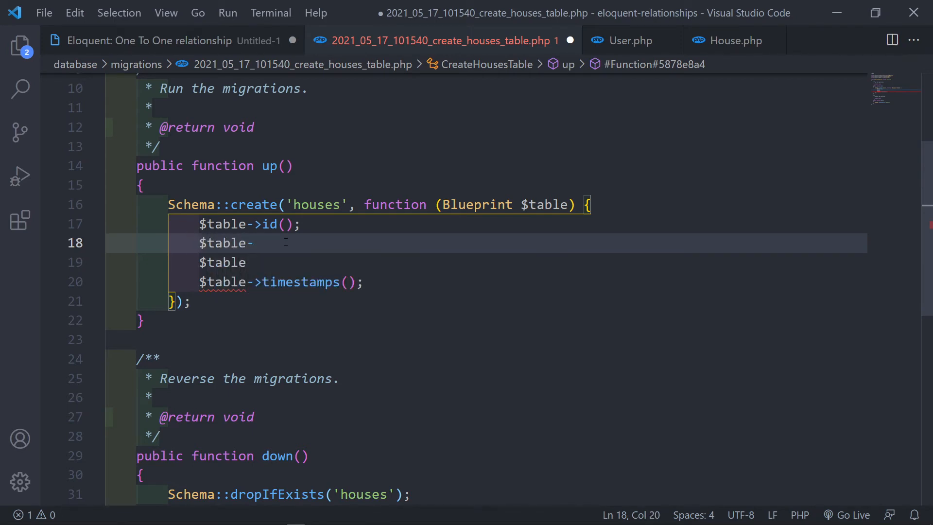
pyautogui.write('>')
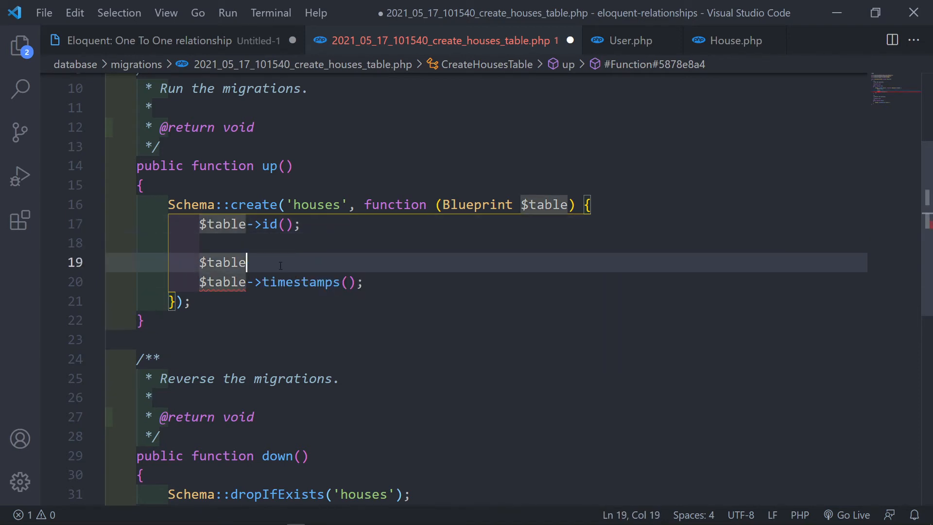
pyautogui.write('->unsignedBigInteger(')
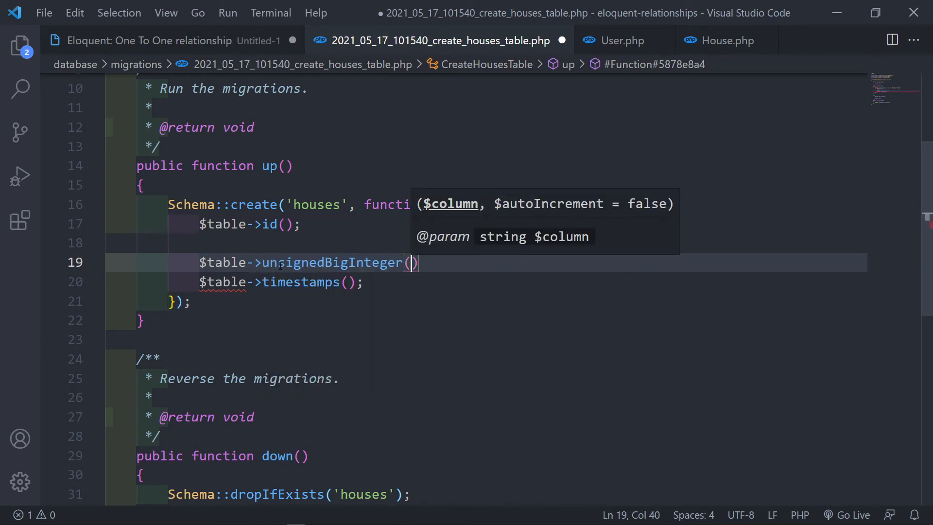
pyautogui.write("'user")
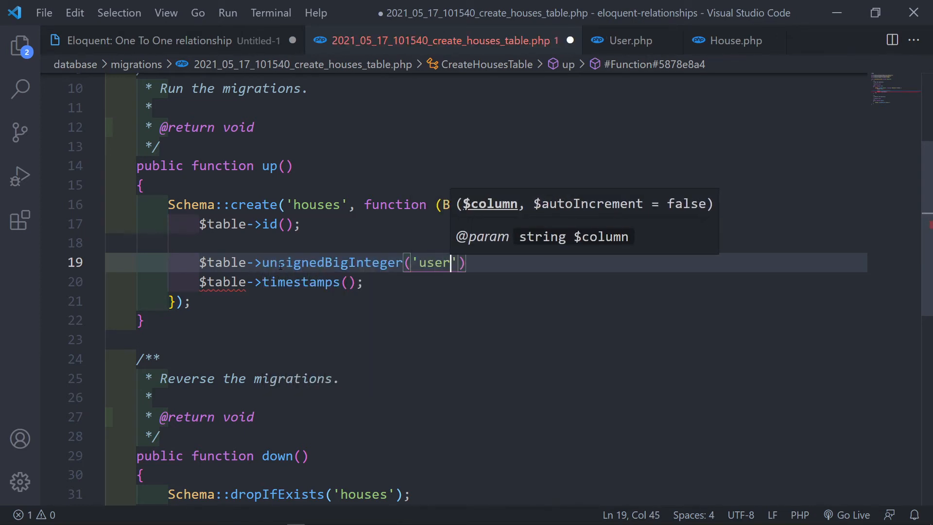
pyautogui.write('_id')
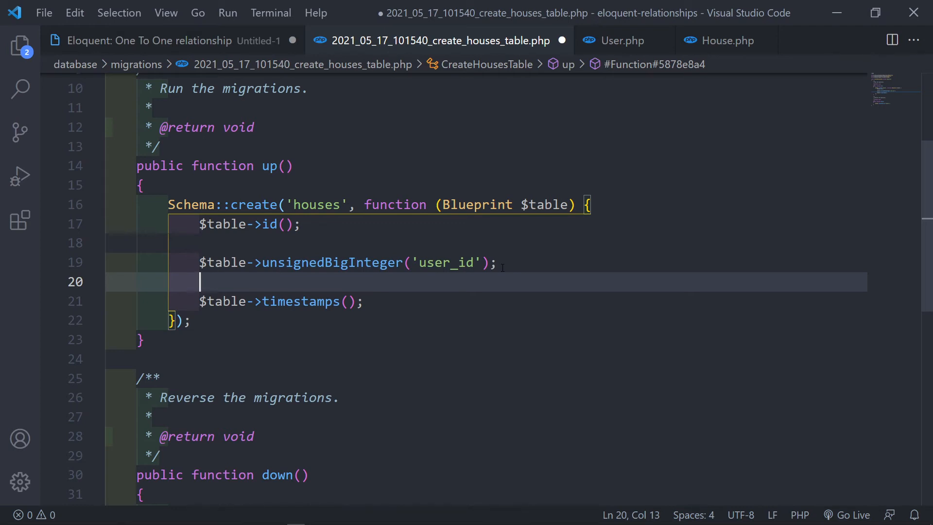
# Add a foreign key on user_id referencing id on 'users' with onDelete('cascade')
pyautogui.write('$table->')
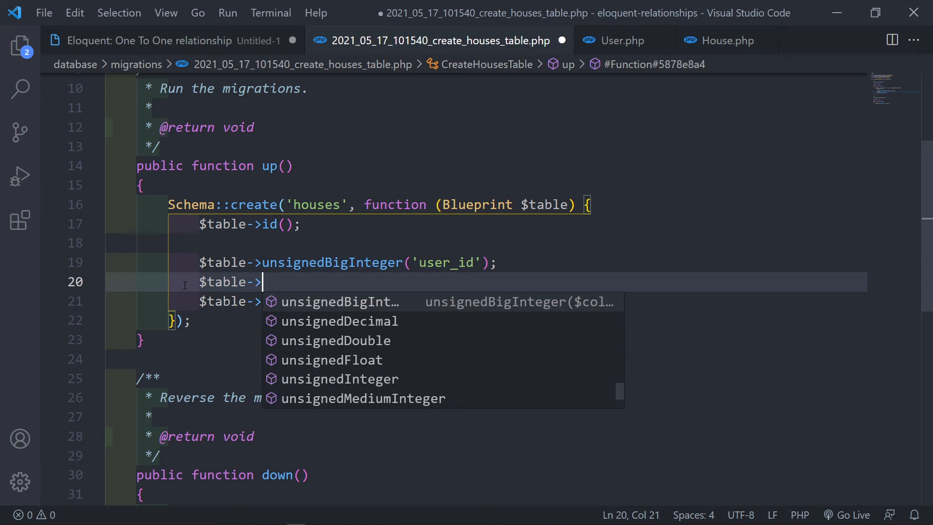
pyautogui.write('for')
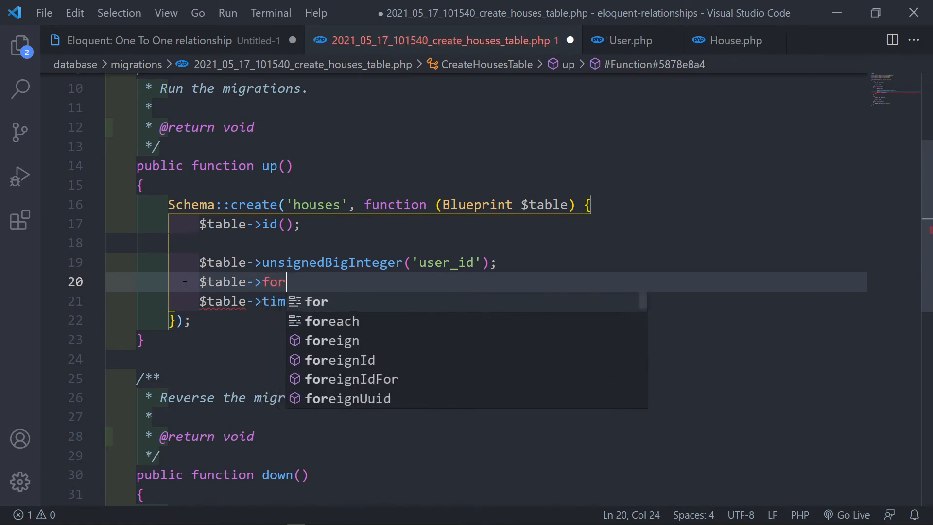
pyautogui.write('eign')
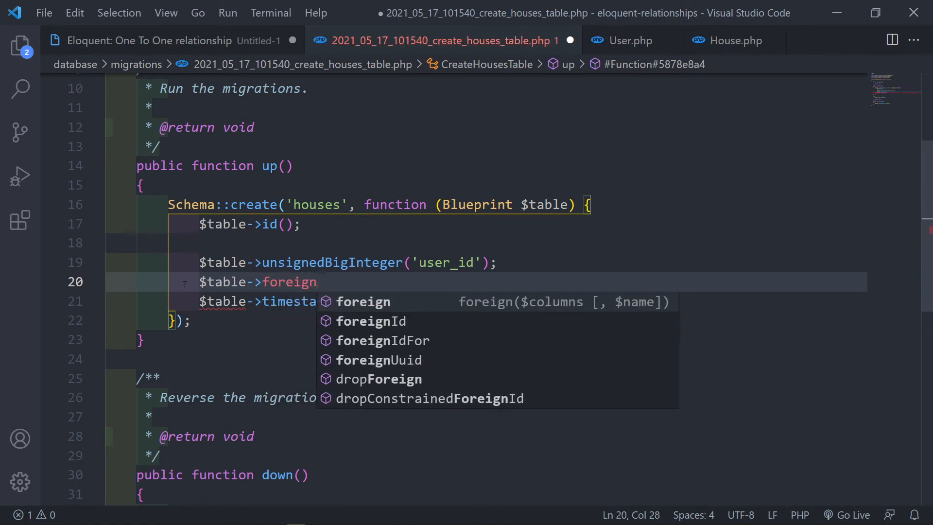
pyautogui.write('(;user')
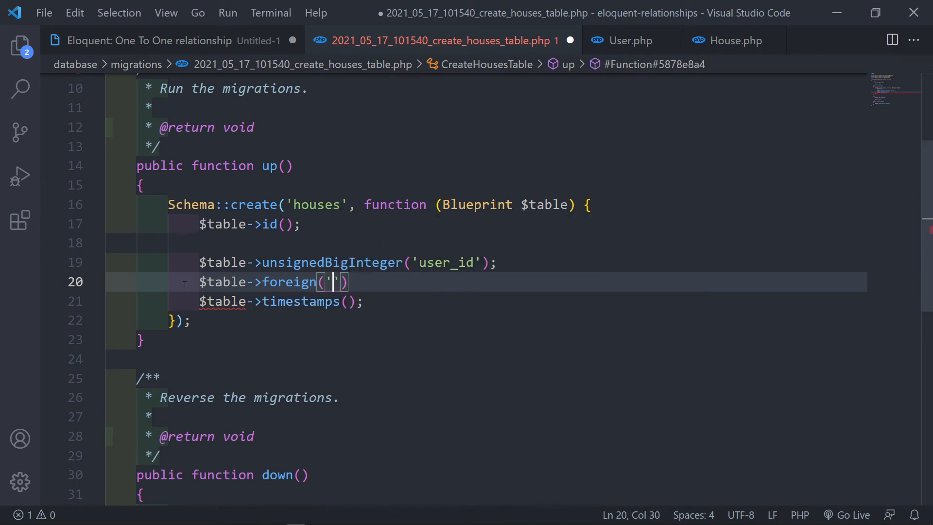
pyautogui.write('user_id')
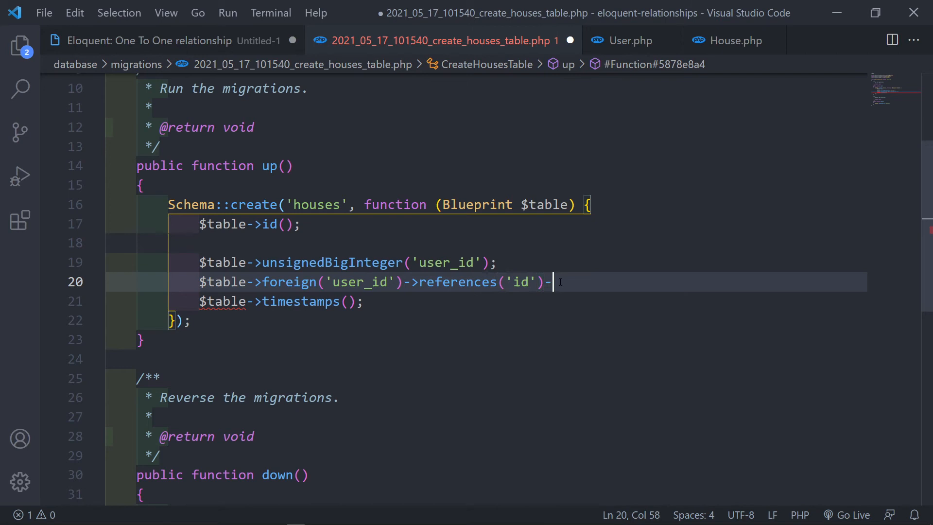
pyautogui.write('us')
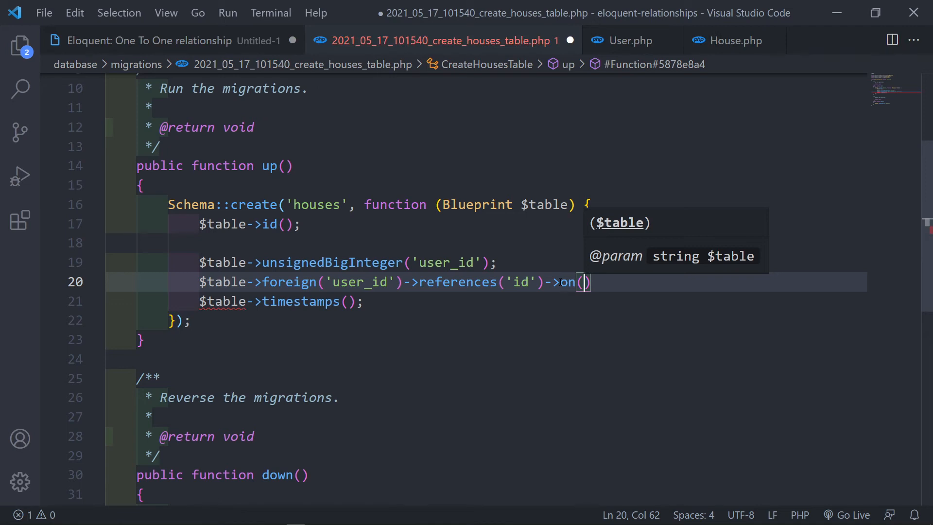
pyautogui.write("'users'")
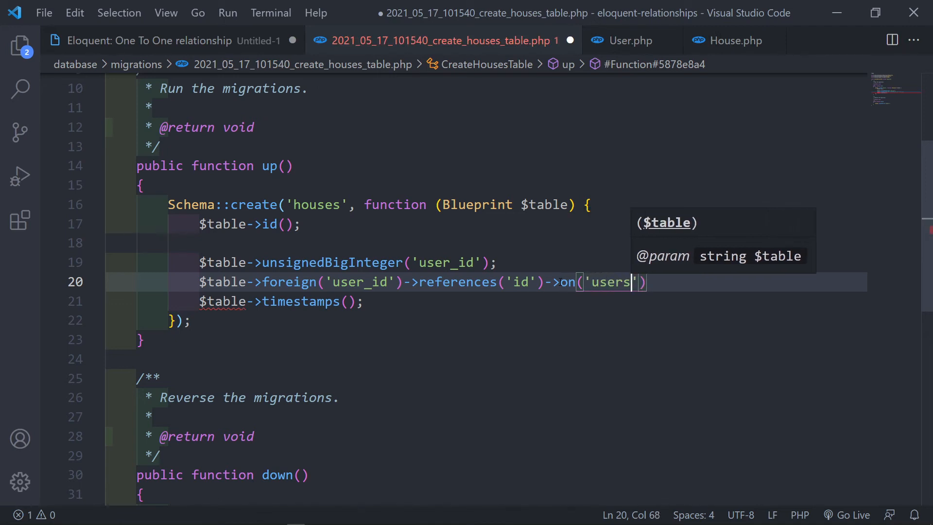
pyautogui.write('->')
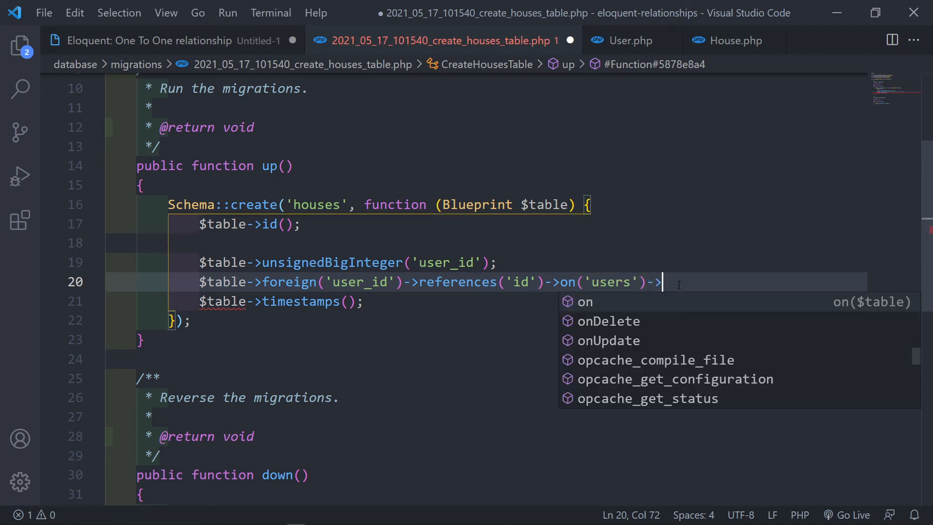
pyautogui.write('o')
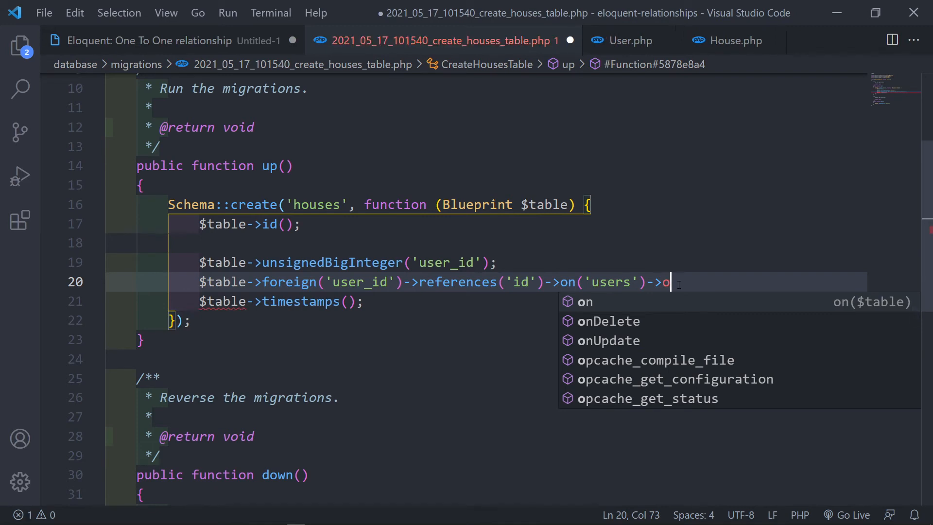
pyautogui.write("nDelete('ca'")
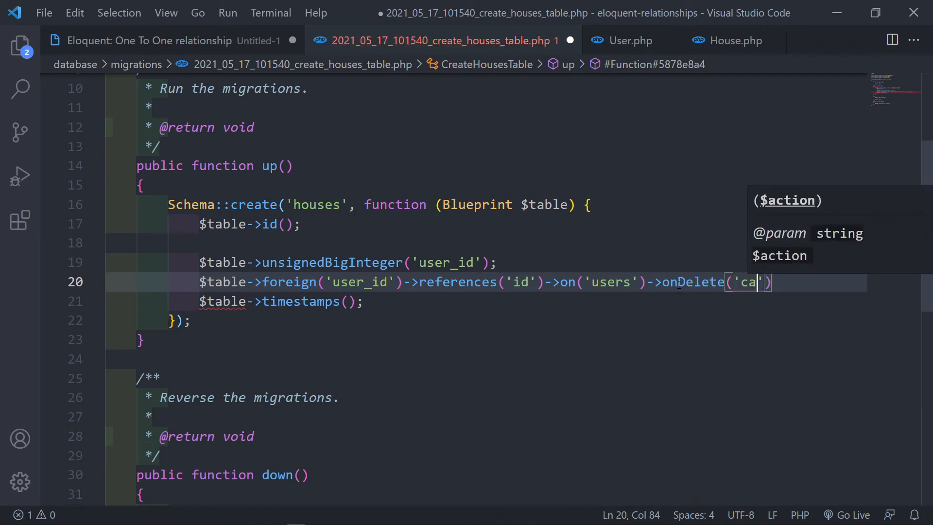
pyautogui.write('scade')
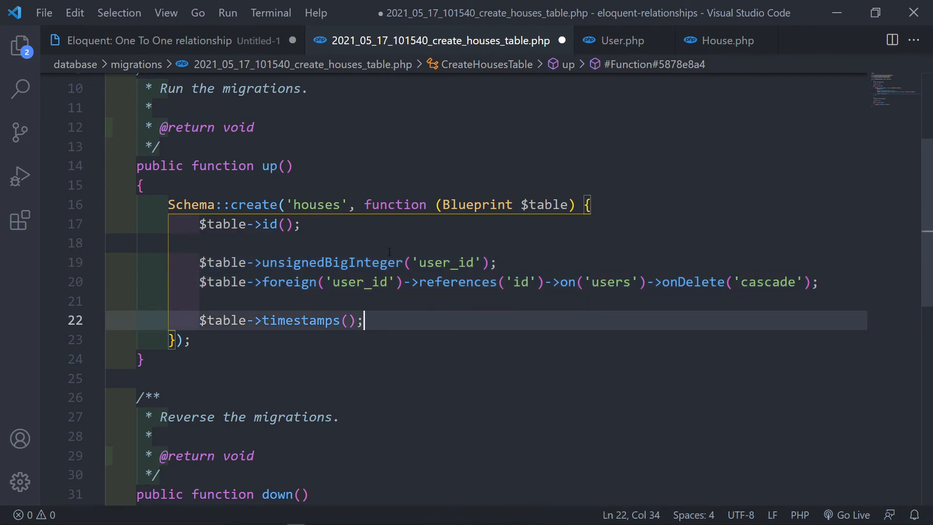
# Collapse the database folder, open House.php, and place the cursor at the foreign key line's end
pyautogui.click(20, 45)
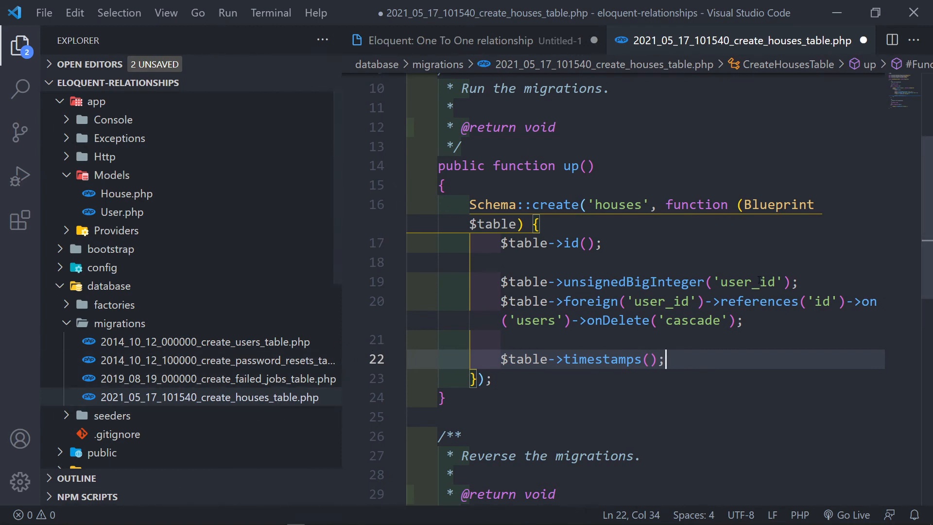
pyautogui.moveTo(247, 351)
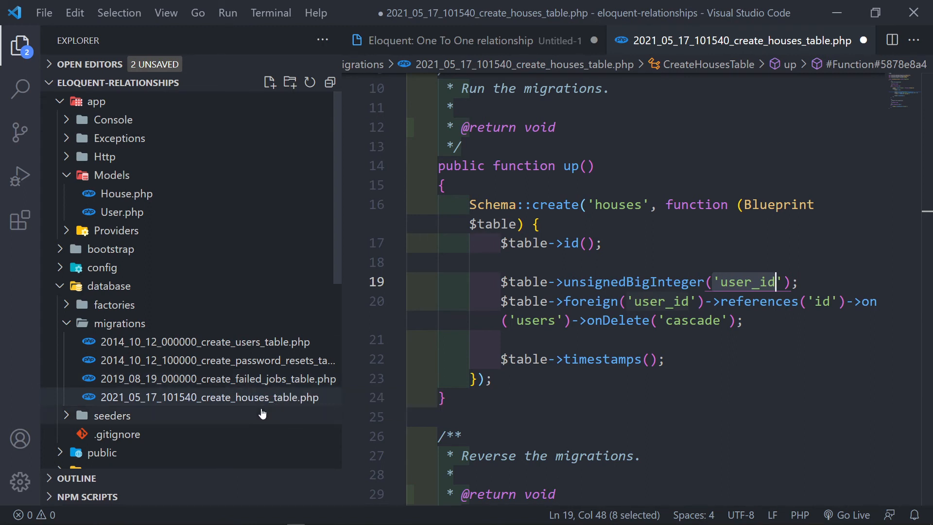
pyautogui.moveTo(273, 418)
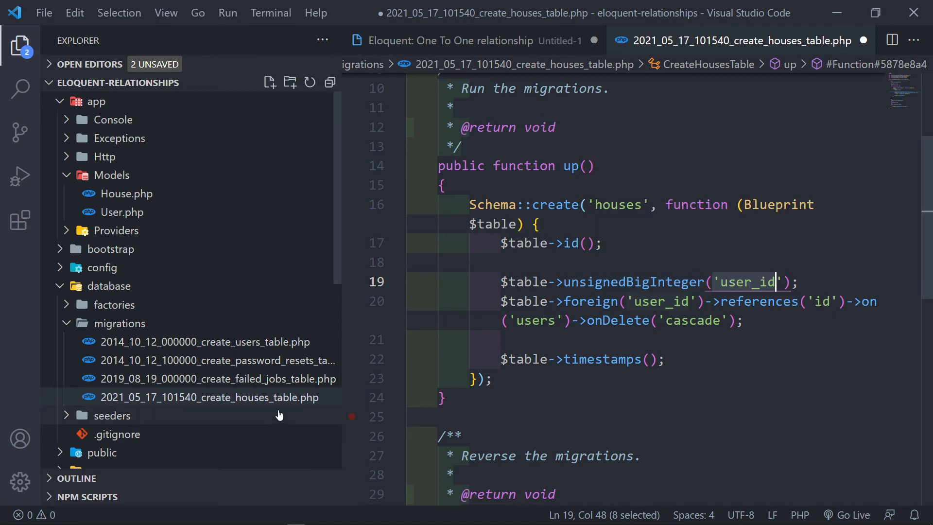
pyautogui.moveTo(279, 414)
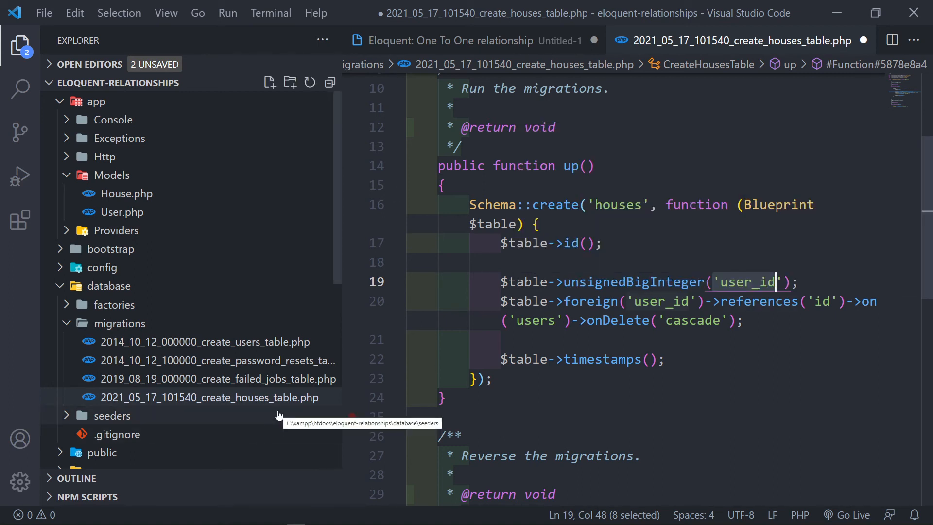
pyautogui.moveTo(247, 378)
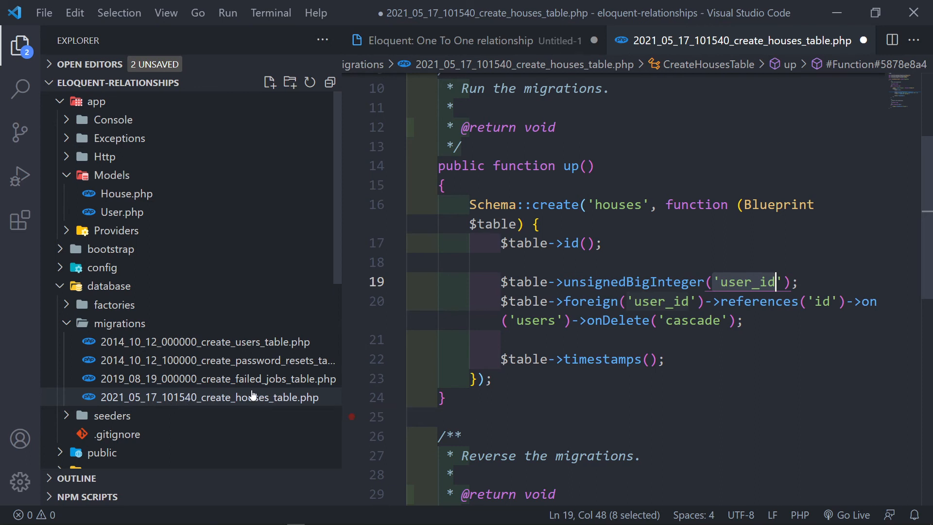
pyautogui.moveTo(249, 397)
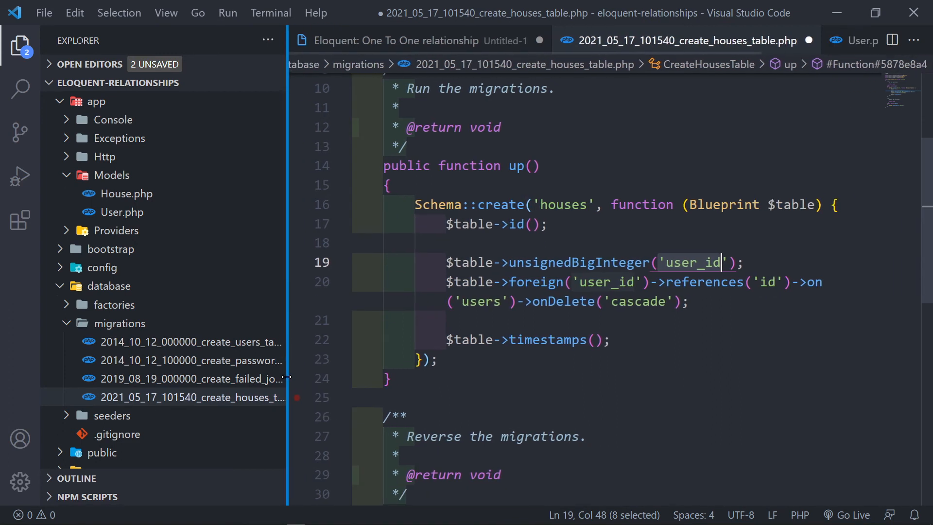
pyautogui.click(109, 286)
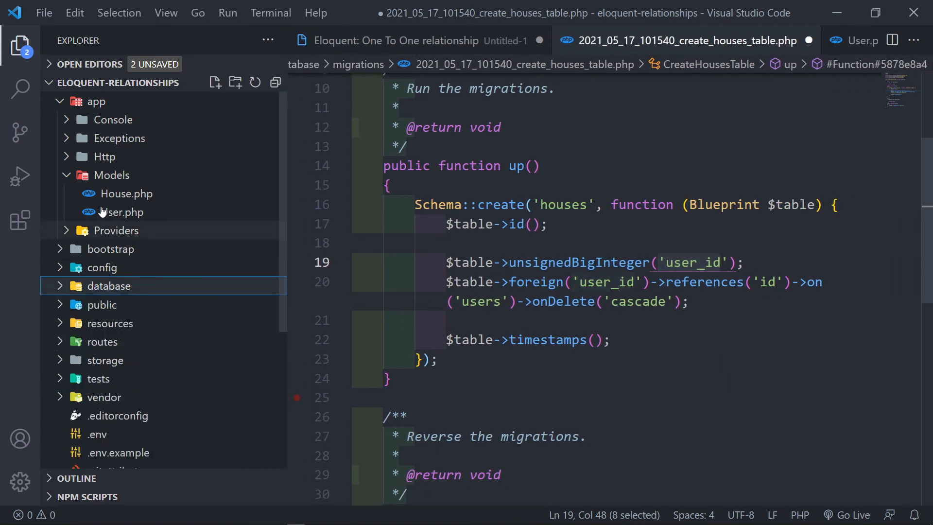
pyautogui.click(112, 175)
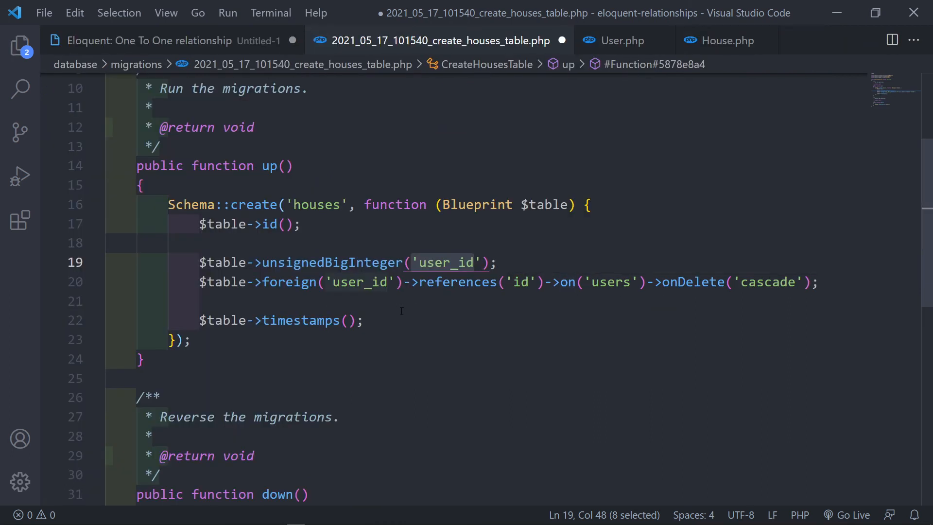
pyautogui.click(821, 281)
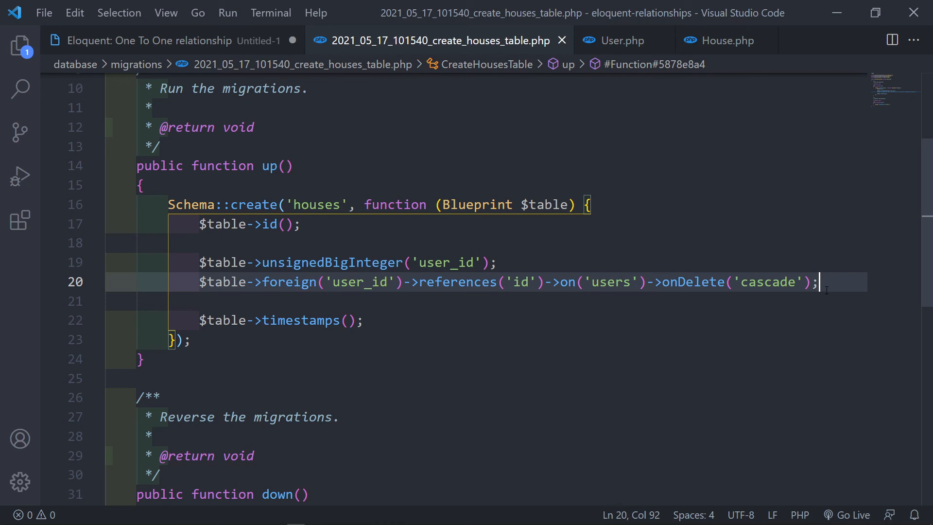
# Begin a new line with $table->foreignId('user_id')->constrained
pyautogui.press('Enter')
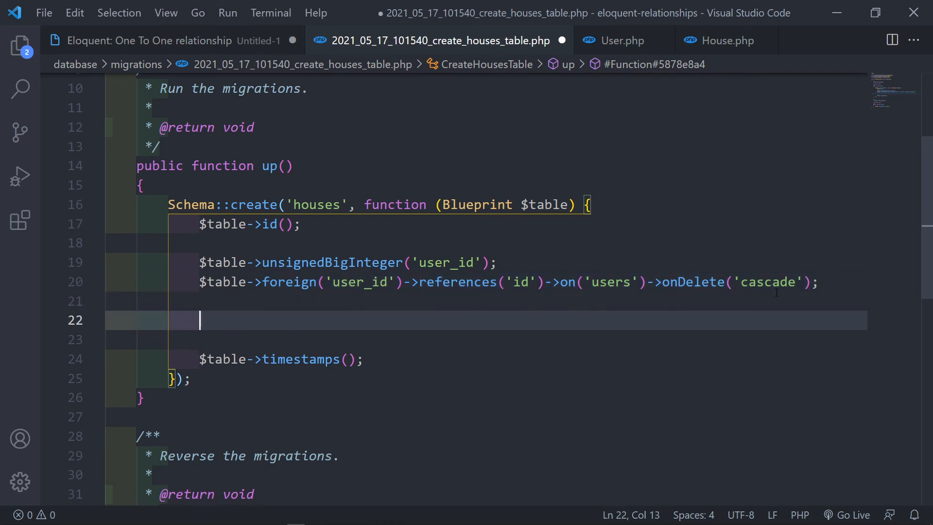
pyautogui.write('$a')
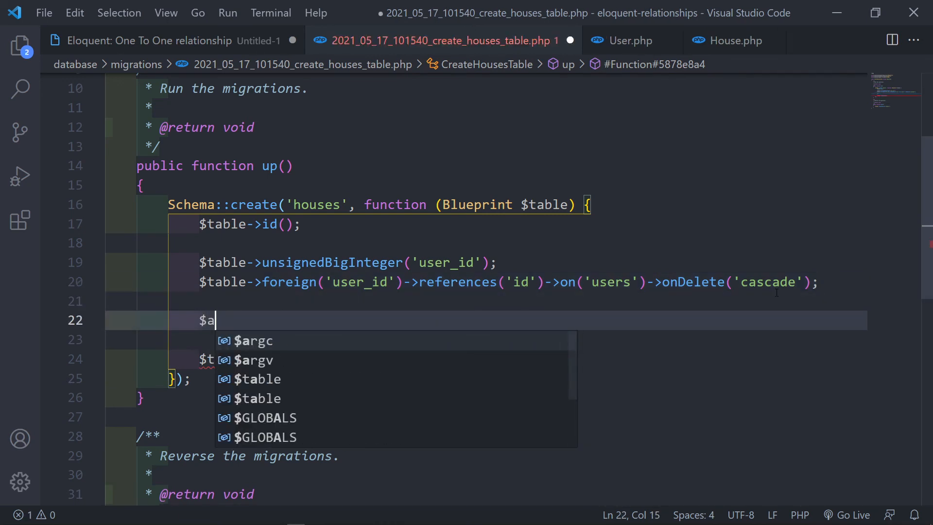
pyautogui.write('table-')
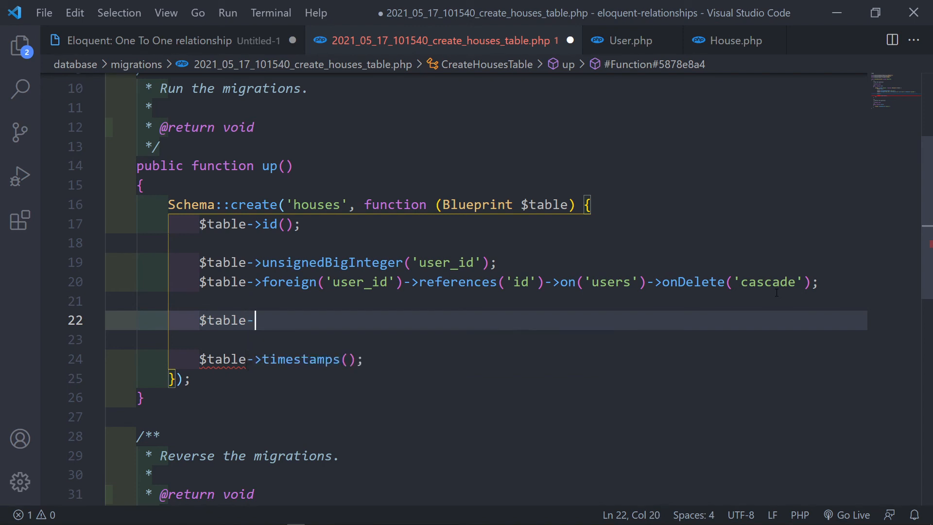
pyautogui.write(">foreignId('")
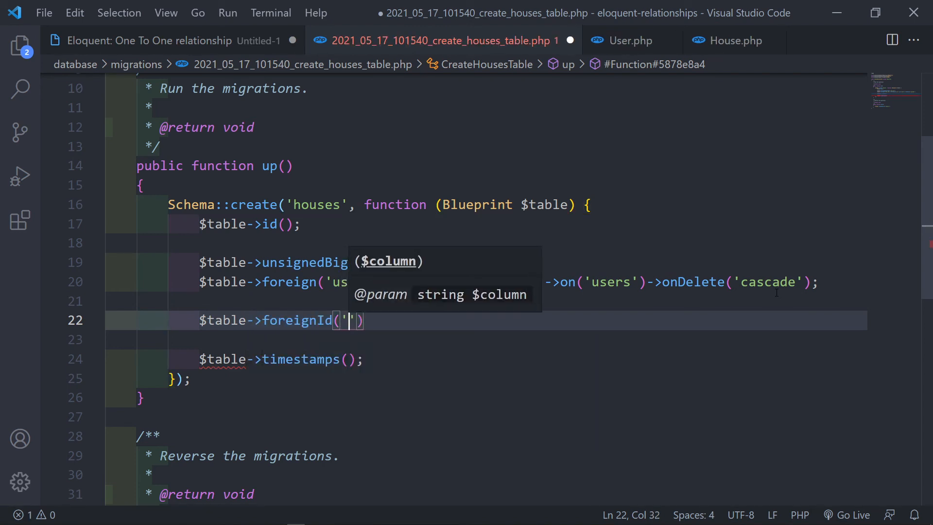
pyautogui.write('user_')
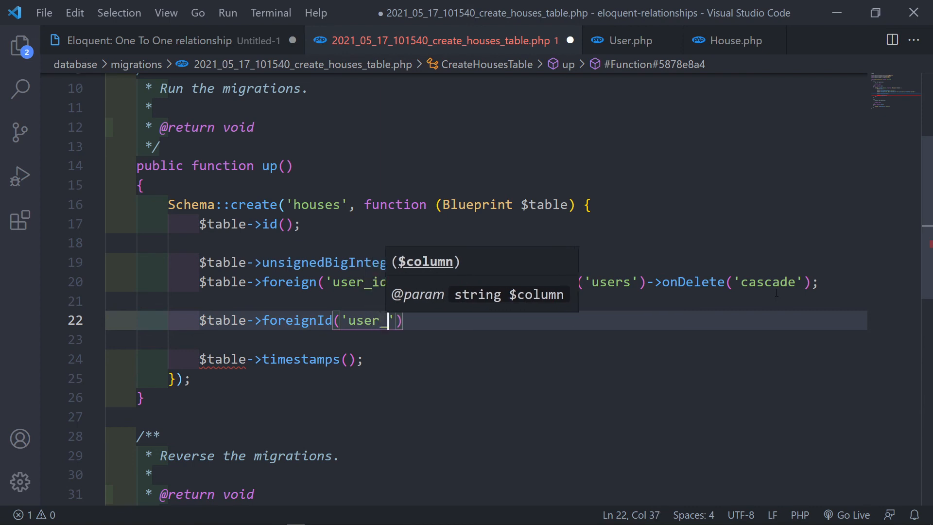
pyautogui.write('id')
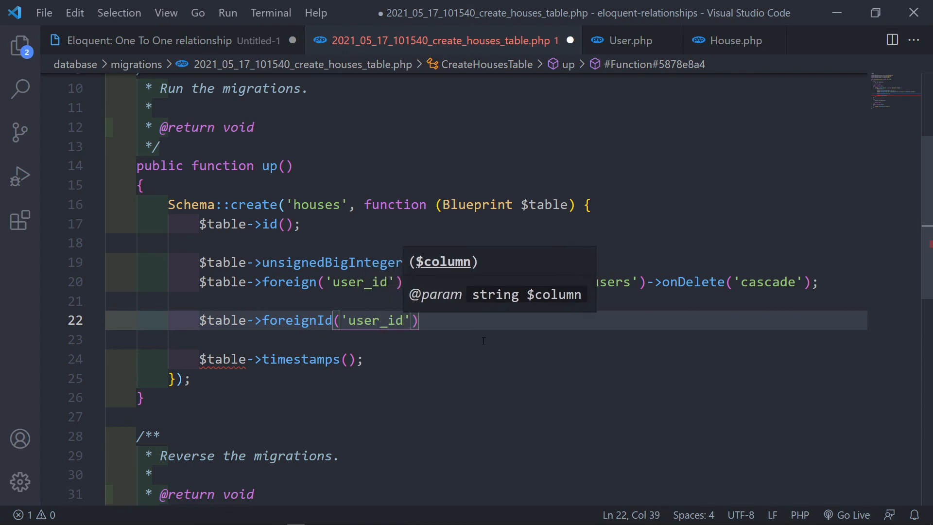
pyautogui.write('->constrained(')
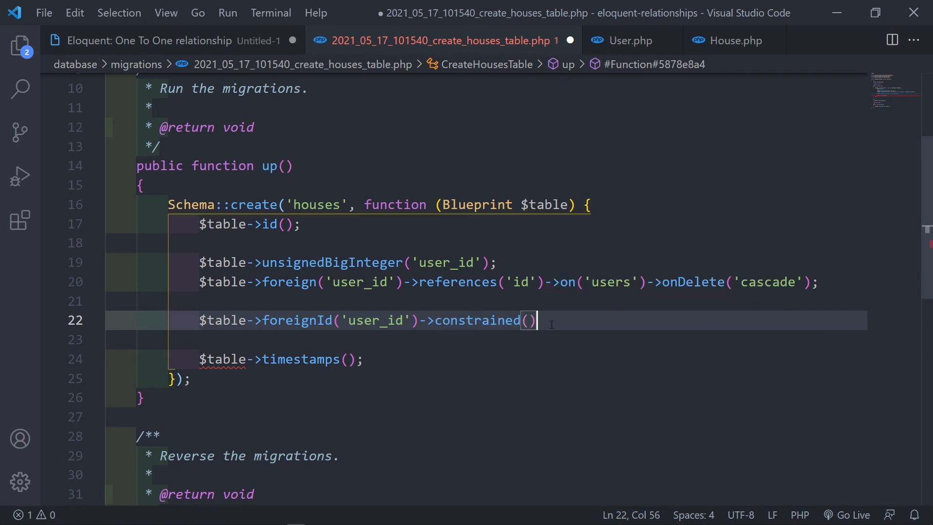
# Chain onDelete('cascade') and onUpdate('cascade'), constraining the foreign key to 'users'
pyautogui.write('->on')
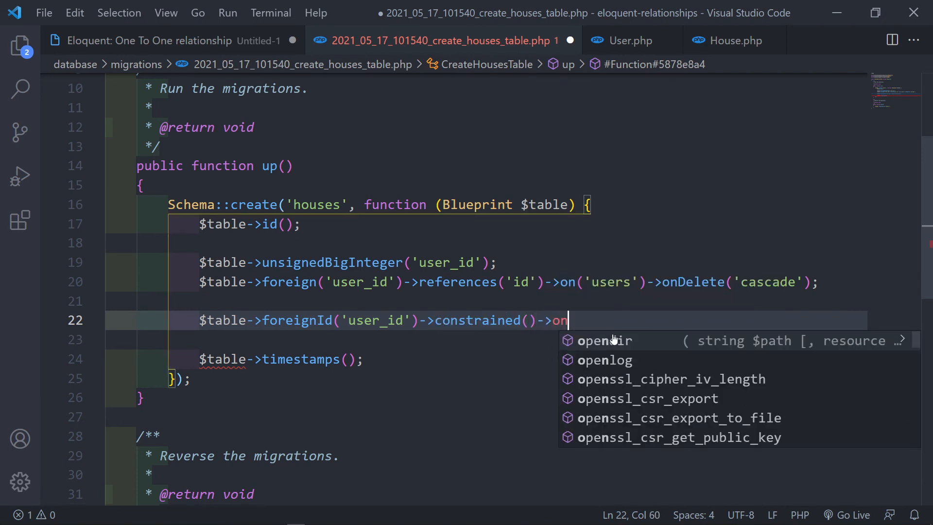
pyautogui.write('De')
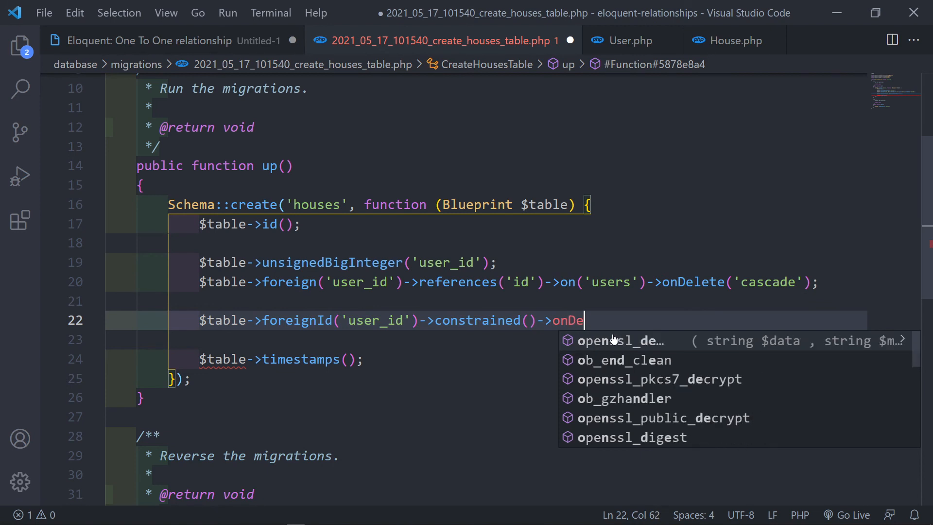
pyautogui.write('lete')
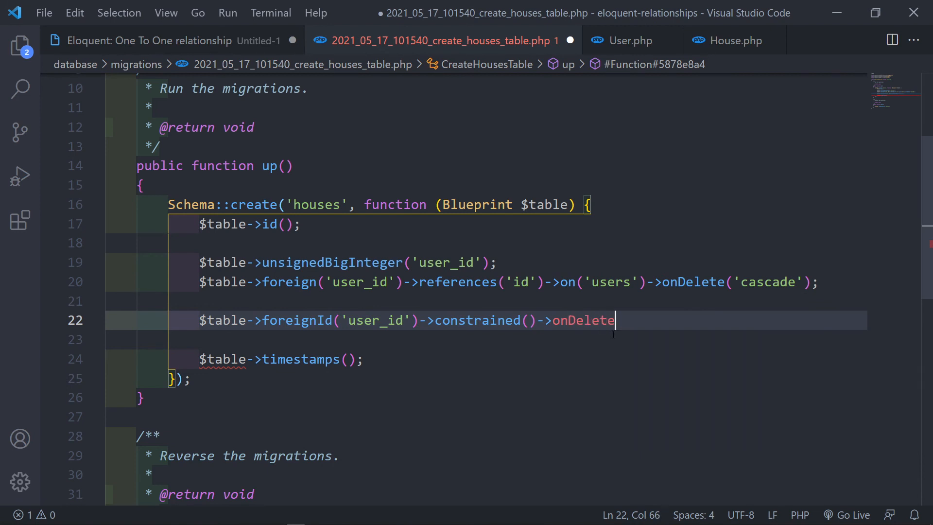
pyautogui.write("('ca'")
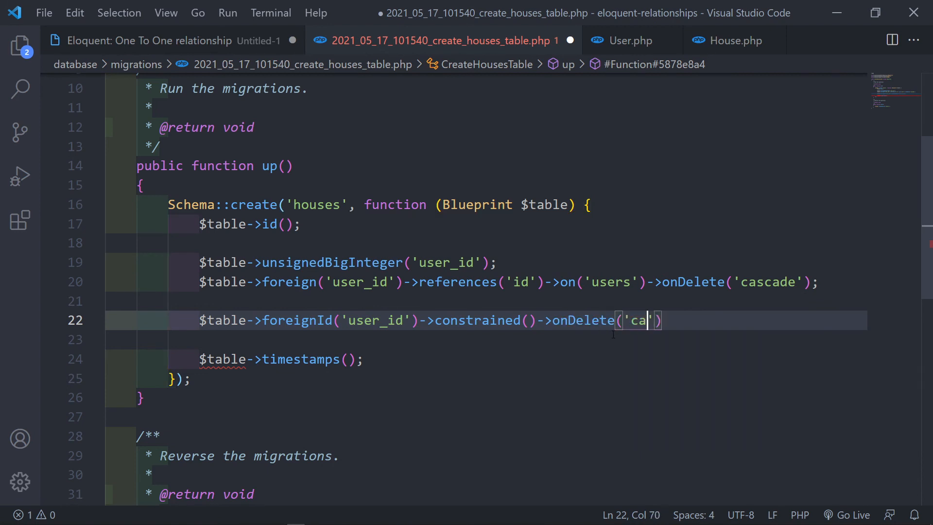
pyautogui.write('scade')
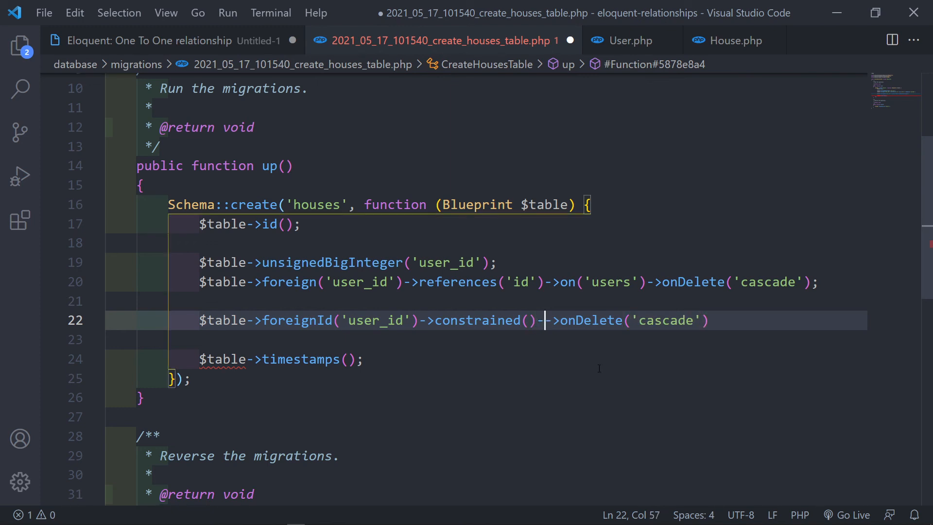
pyautogui.write('on')
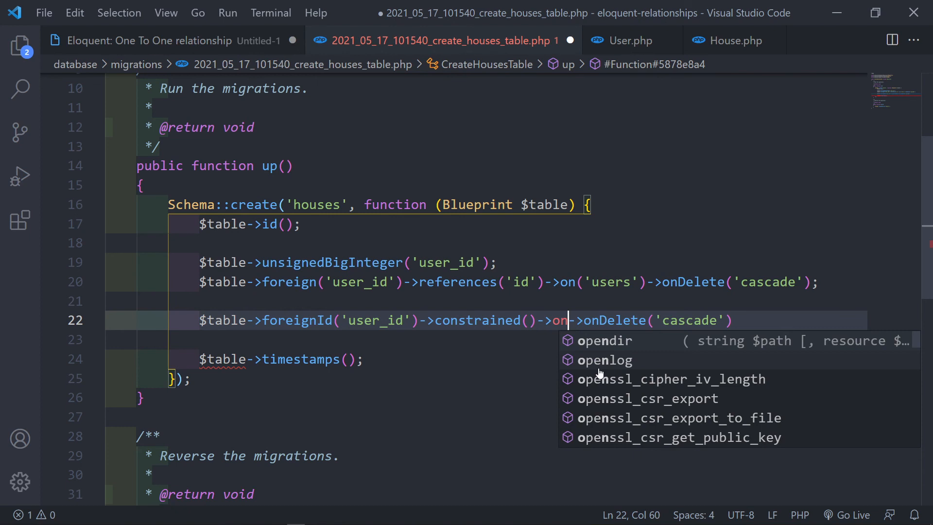
pyautogui.write('Update')
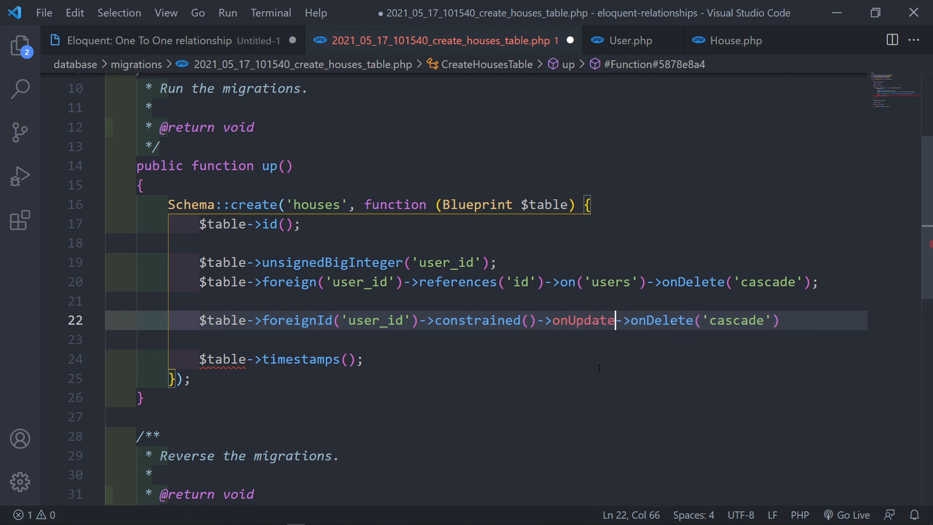
pyautogui.write("('cascade")
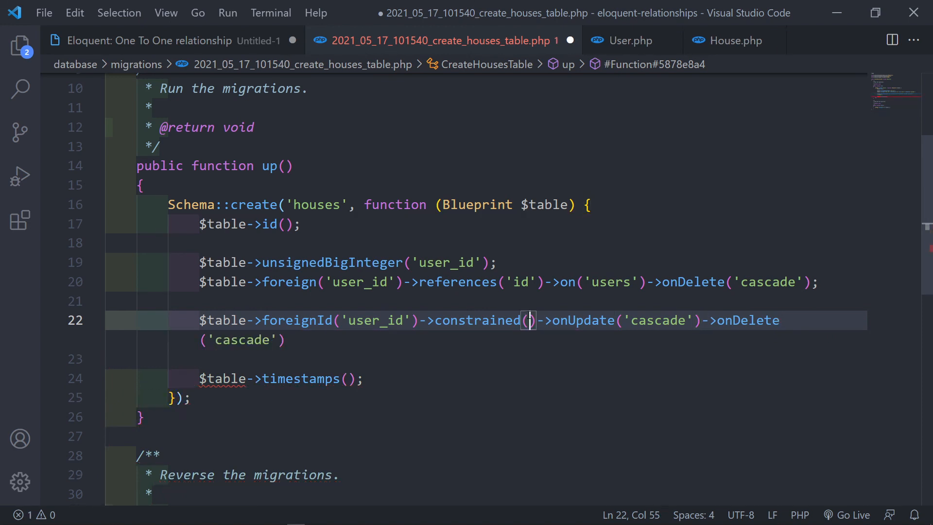
pyautogui.write("'users'")
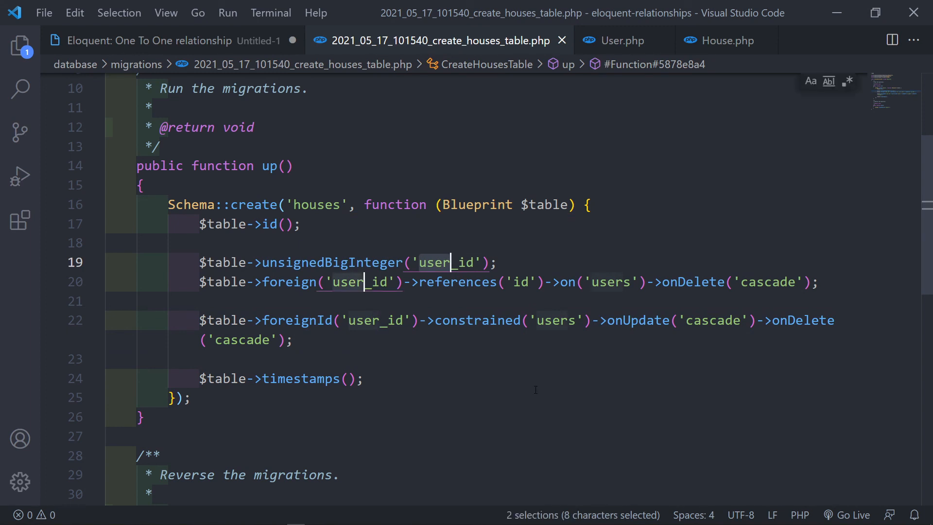
# Rename user_id to owner_id on the older column lines, checking hasOne in User.php
pyautogui.write('owne')
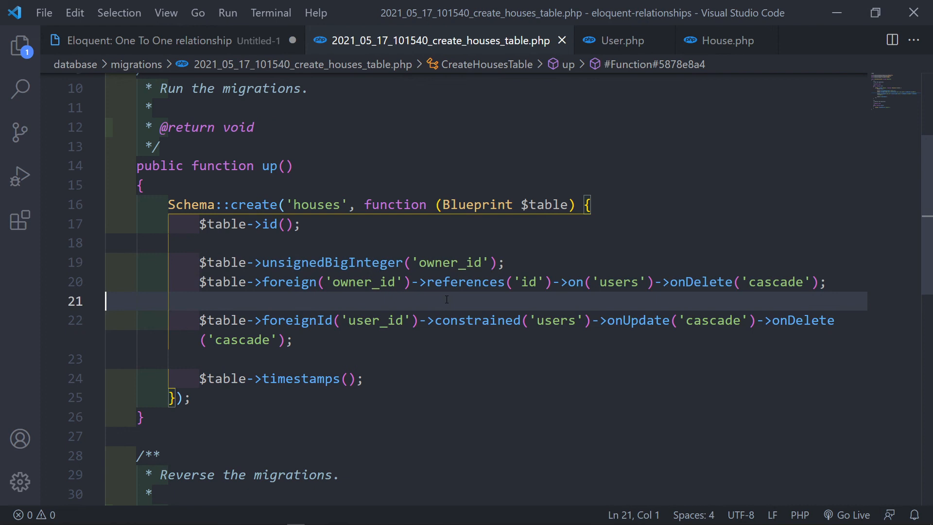
pyautogui.click(621, 40)
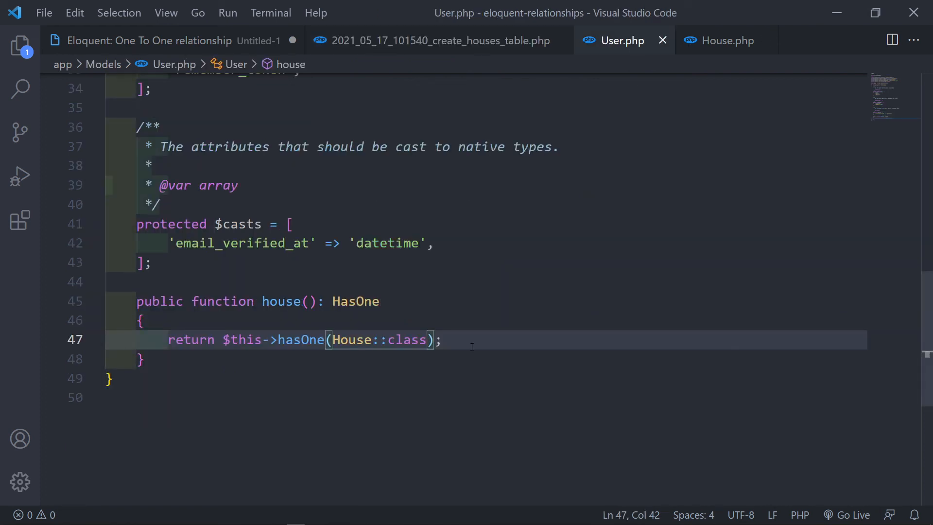
pyautogui.write(", 'owneer'")
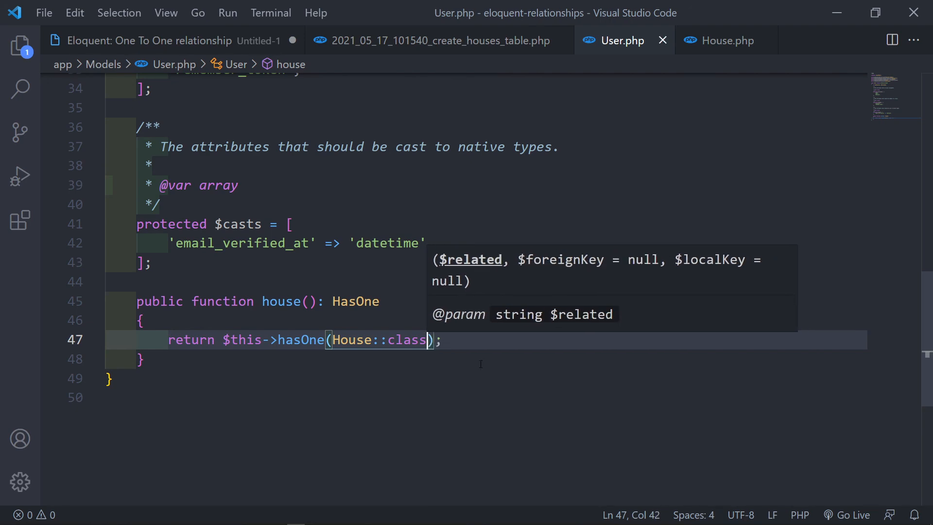
pyautogui.click(227, 12)
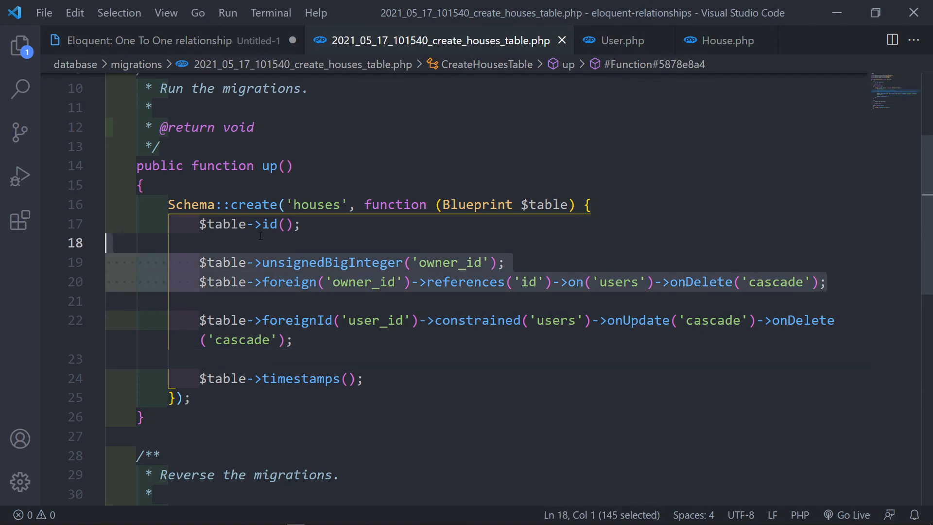
# Delete the owner_id column and foreign key lines, then return to the Untitled-1 notes
pyautogui.press('Delete')
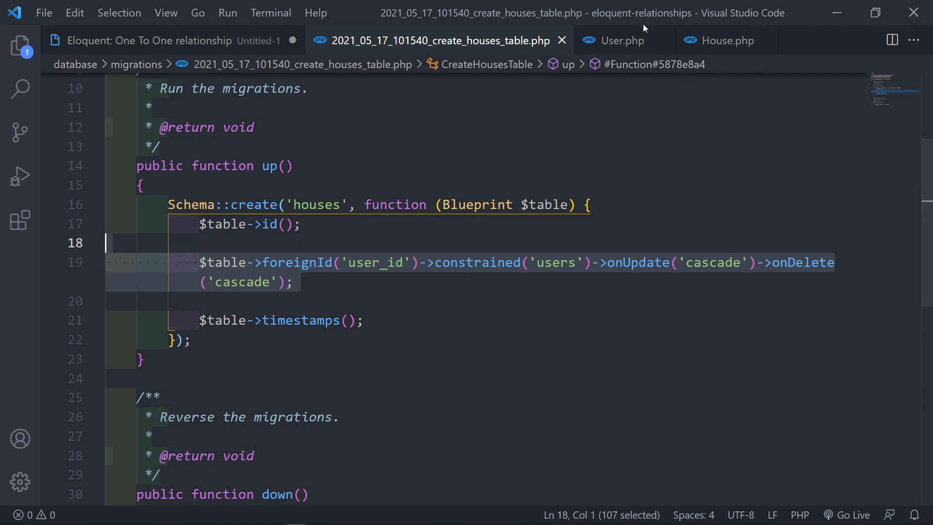
pyautogui.click(149, 40)
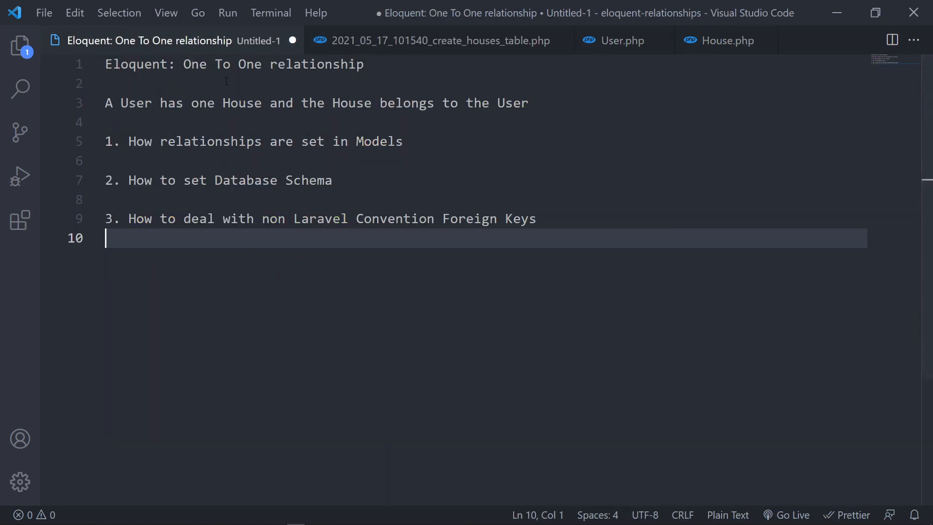